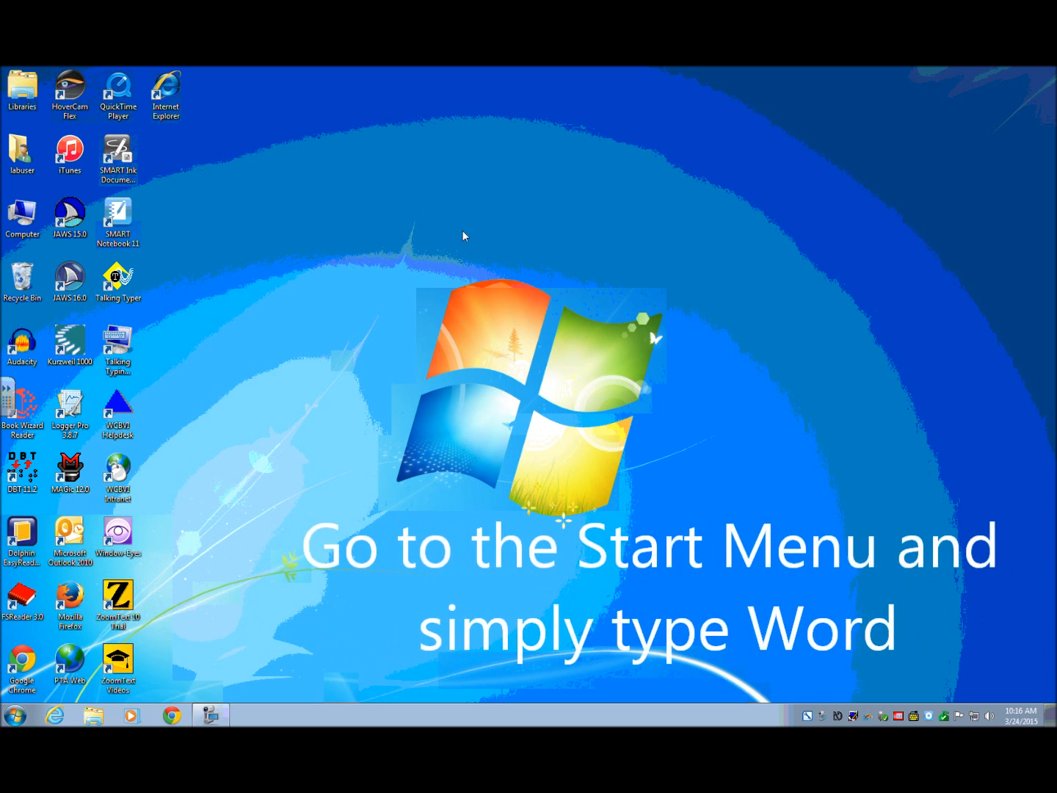
Step: Search the Start menu for 'word' and launch Microsoft Word 2010
{"action": "left_click", "coordinate": [15, 714]}
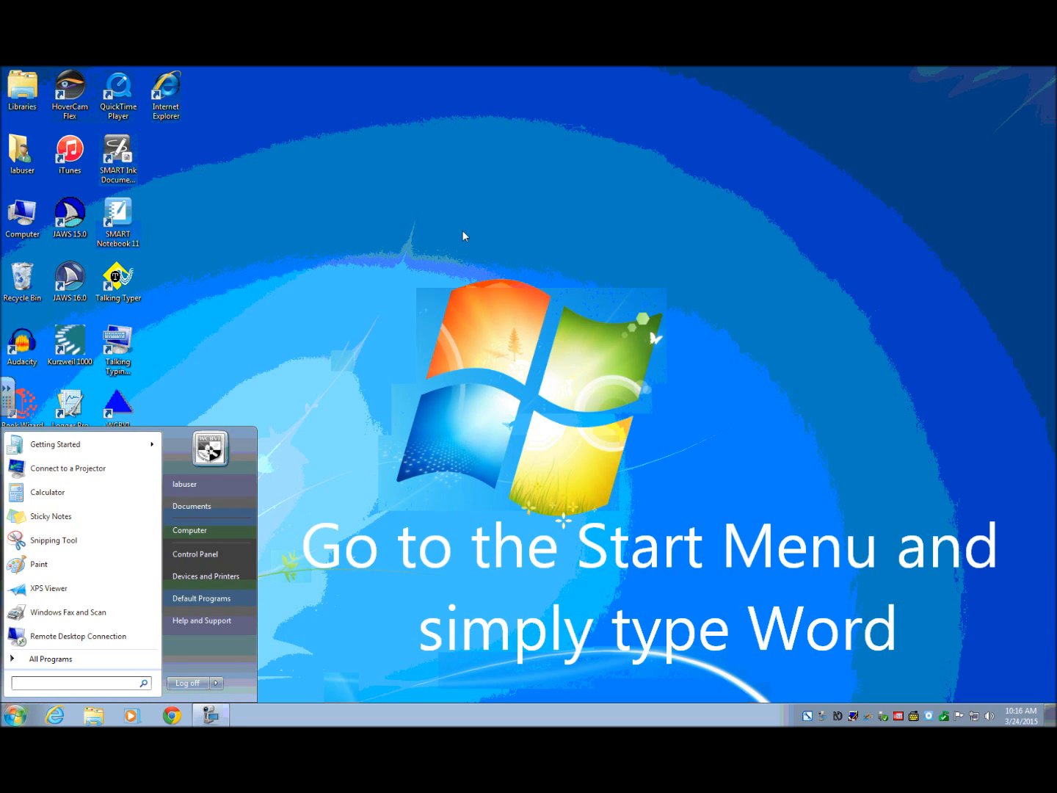
{"action": "type", "text": "word"}
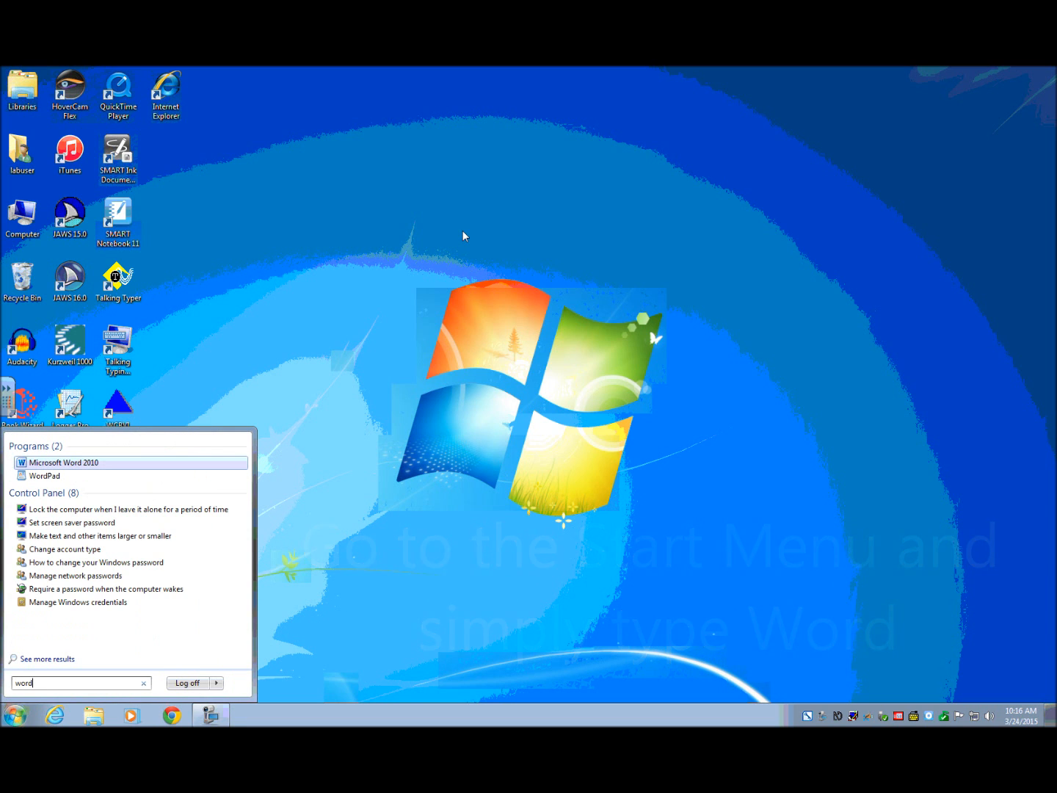
{"action": "left_click", "coordinate": [65, 462]}
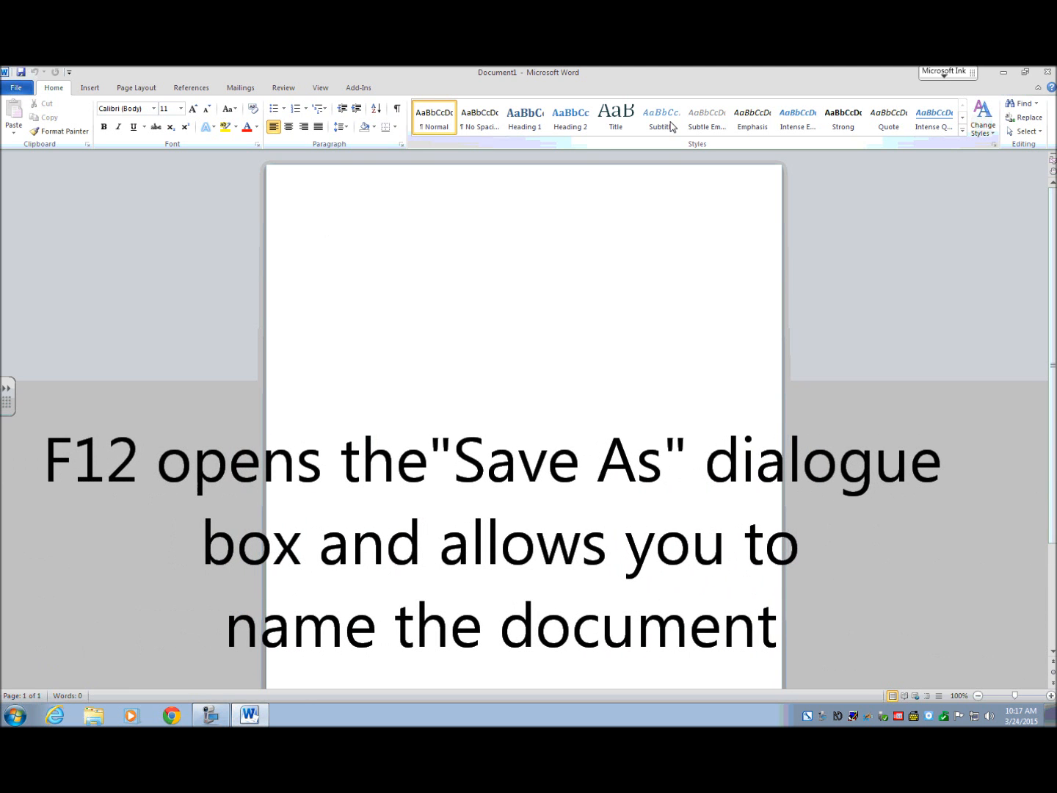
Step: Save the blank document to the Documents library as 'test document' via F12
{"action": "key", "text": "f12"}
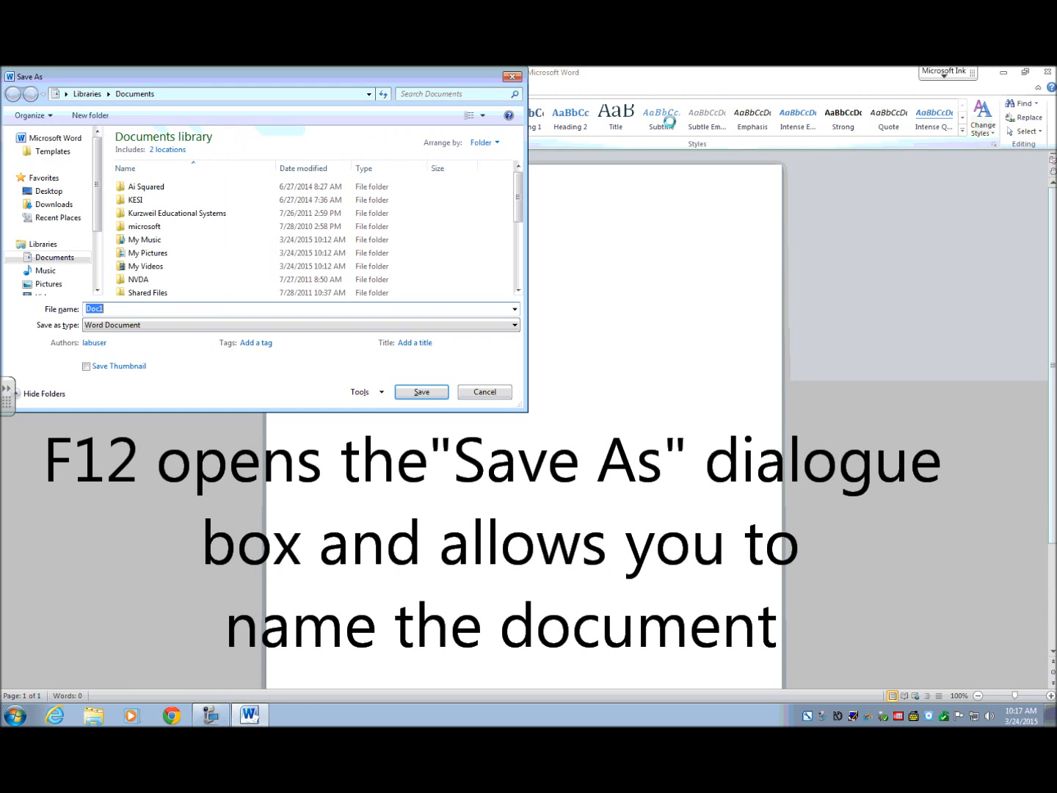
{"action": "type", "text": "test"}
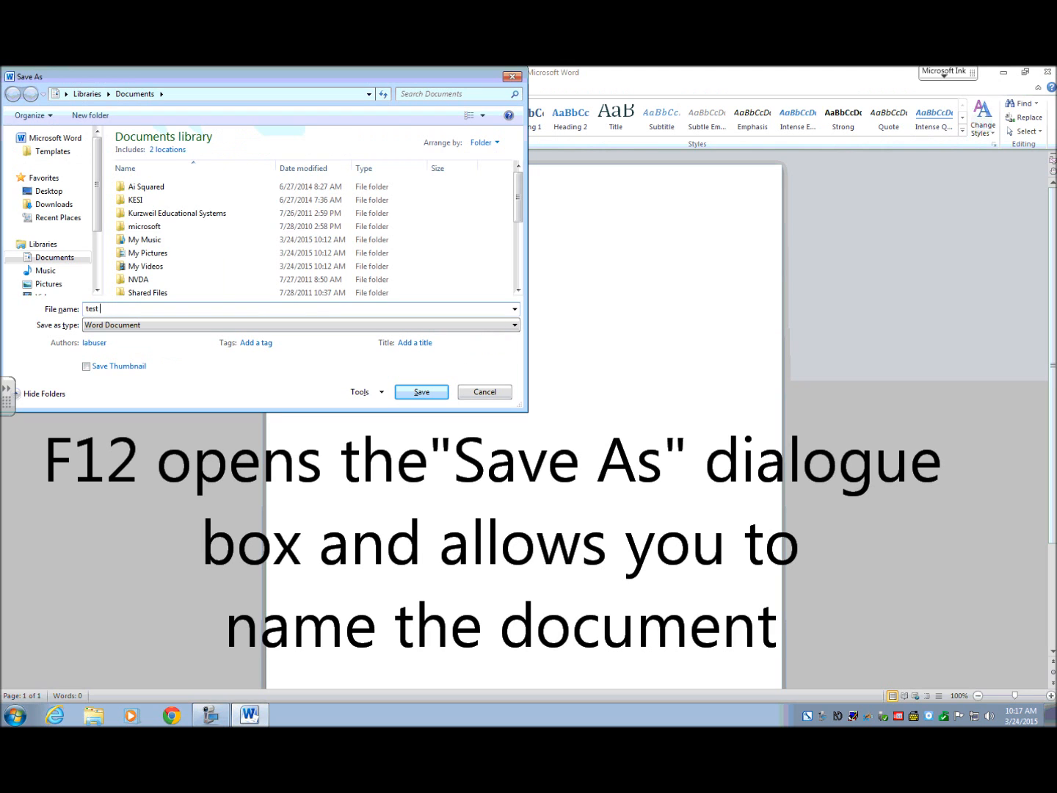
{"action": "type", "text": "document"}
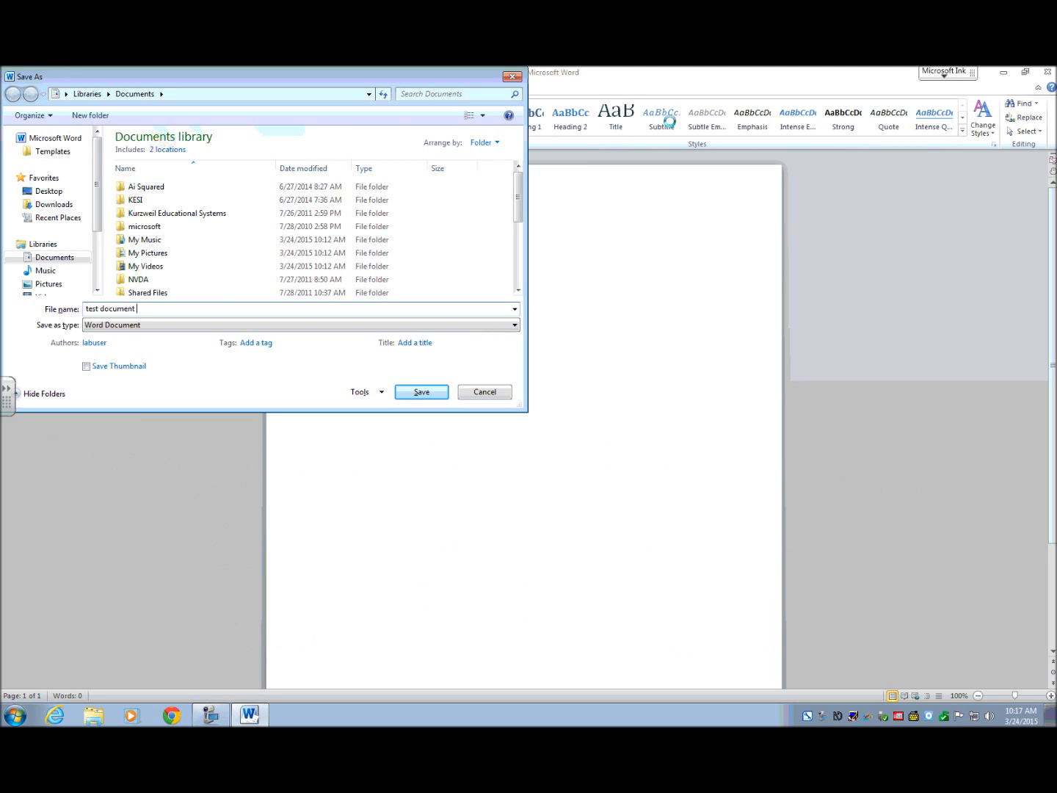
{"action": "left_click", "coordinate": [420, 390]}
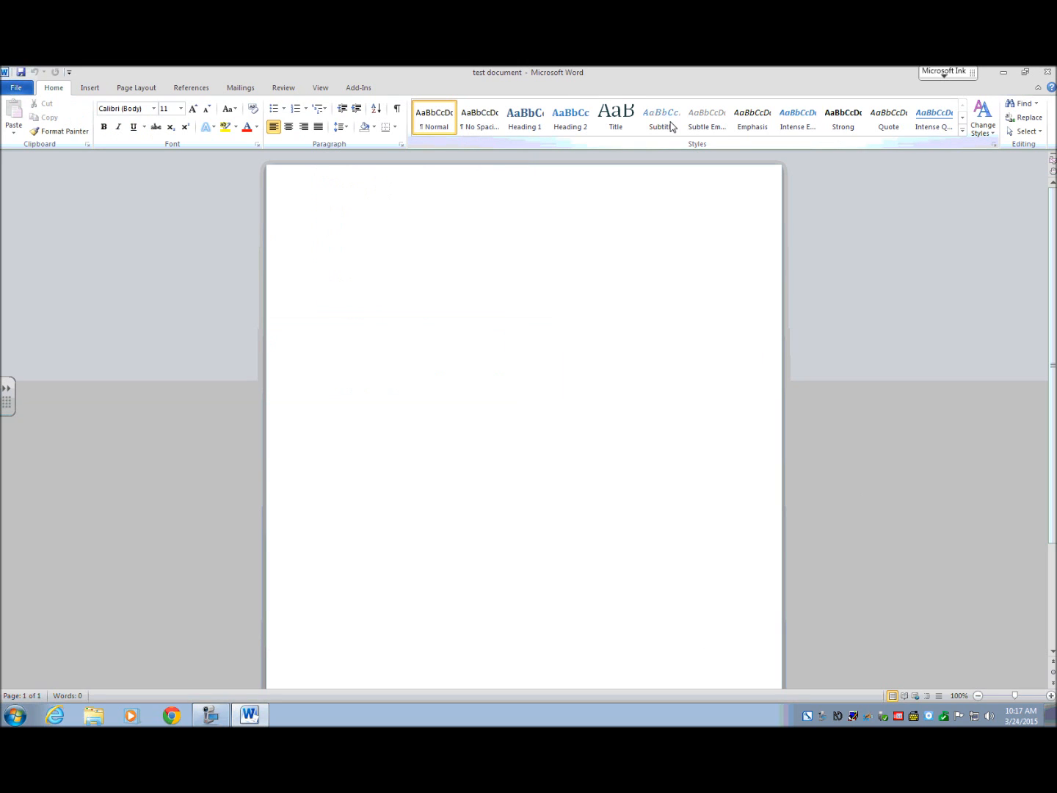
Step: Write 'My name is Miss Snow and I enjoy teaching technology.' and save with Ctrl+S
{"action": "left_click", "coordinate": [327, 232]}
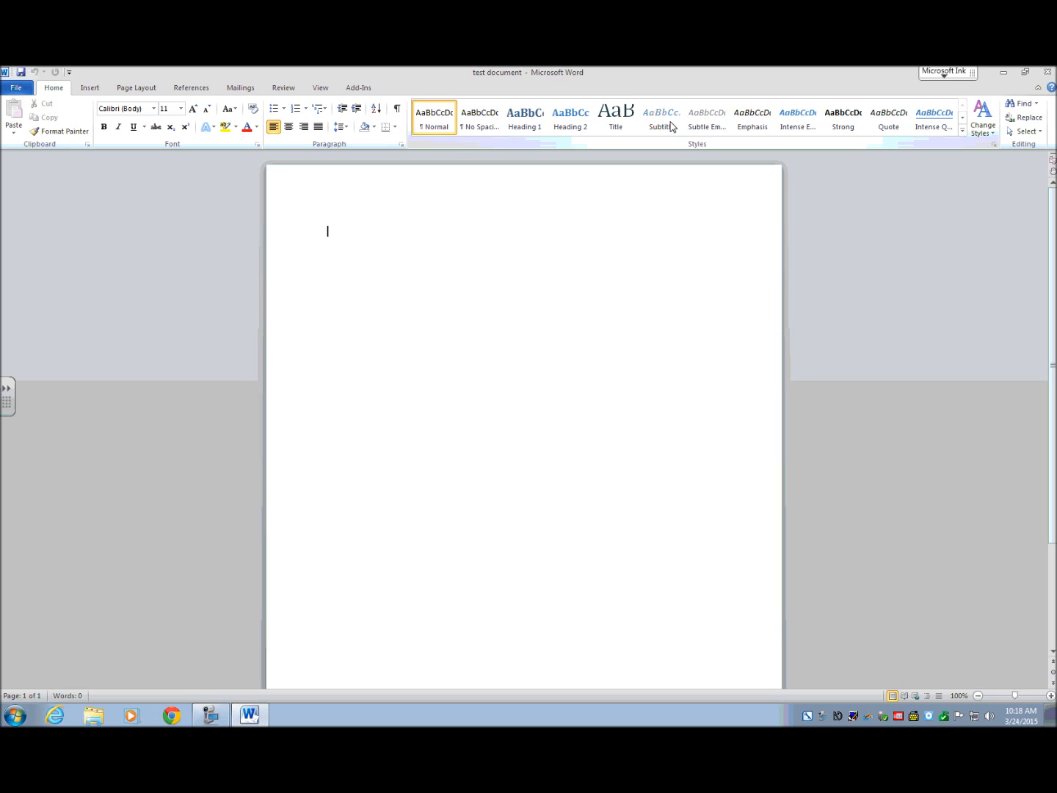
{"action": "type", "text": "My na"}
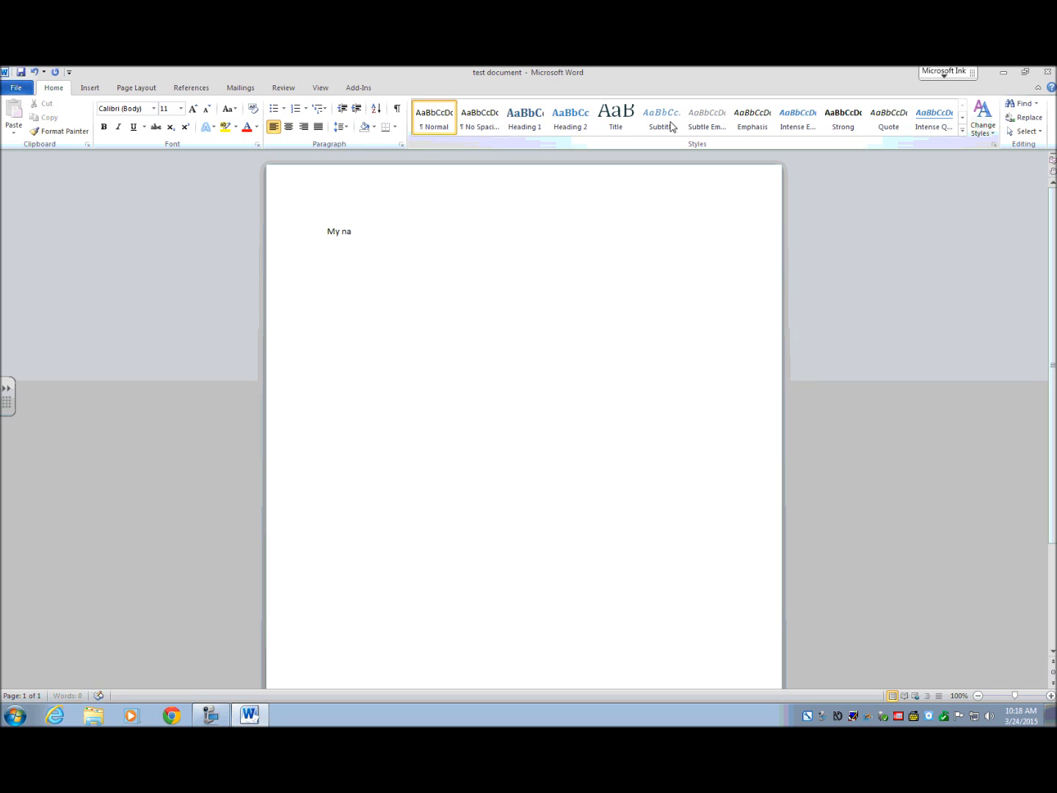
{"action": "type", "text": "me is Miss Sno"}
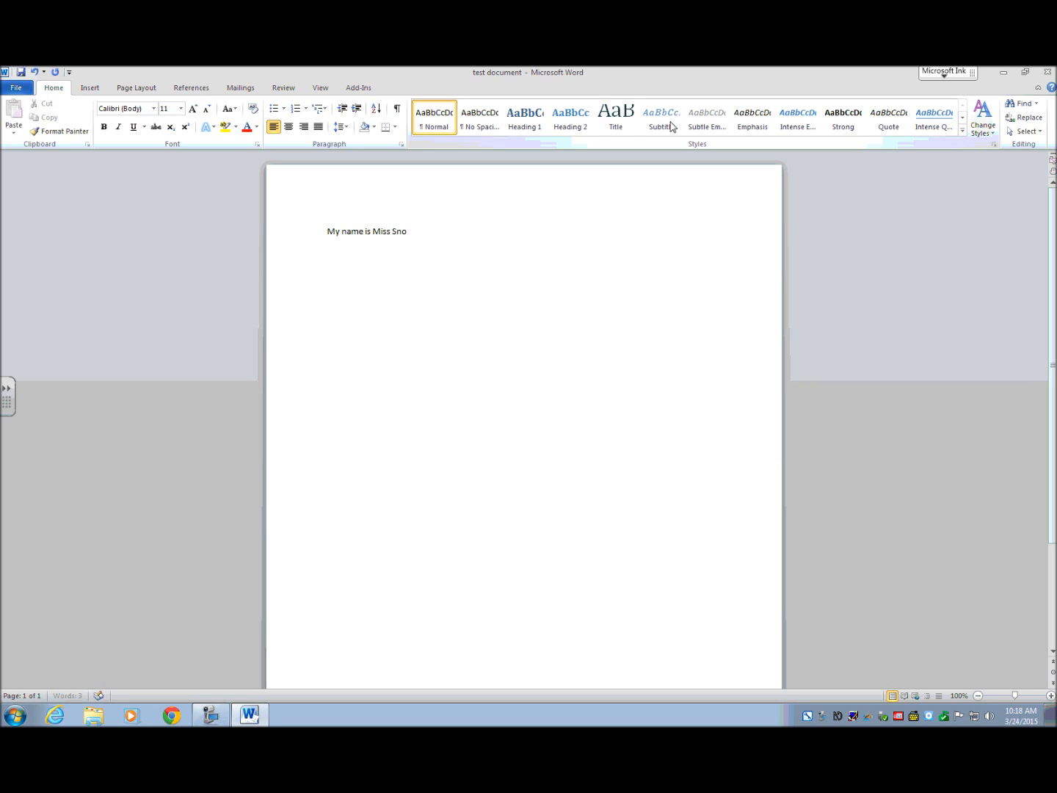
{"action": "type", "text": "w and I den"}
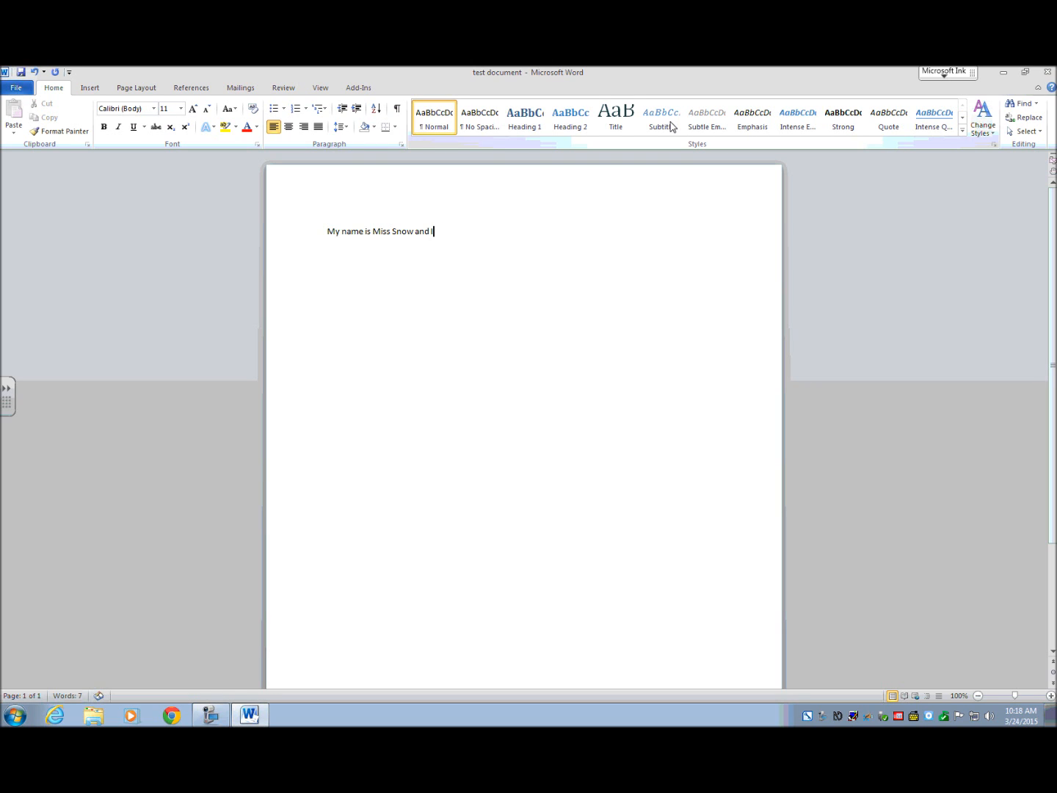
{"action": "key", "text": "backspace"}
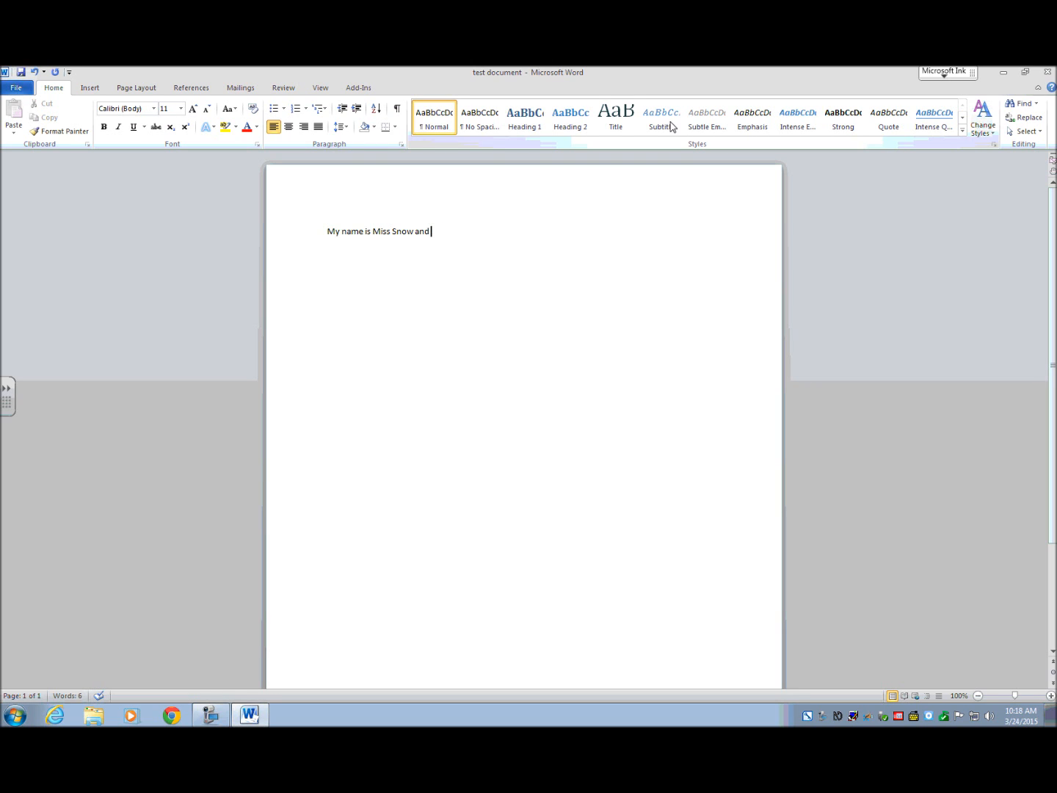
{"action": "type", "text": "I enjoy teach"}
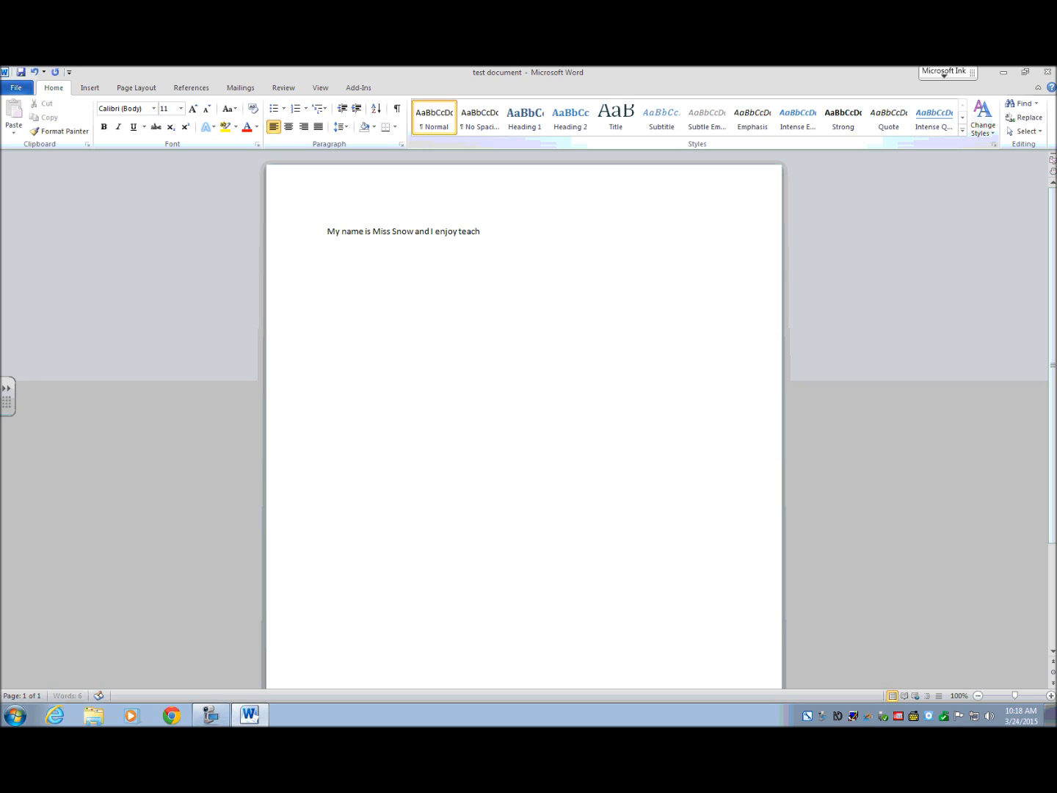
{"action": "type", "text": "ing technology."}
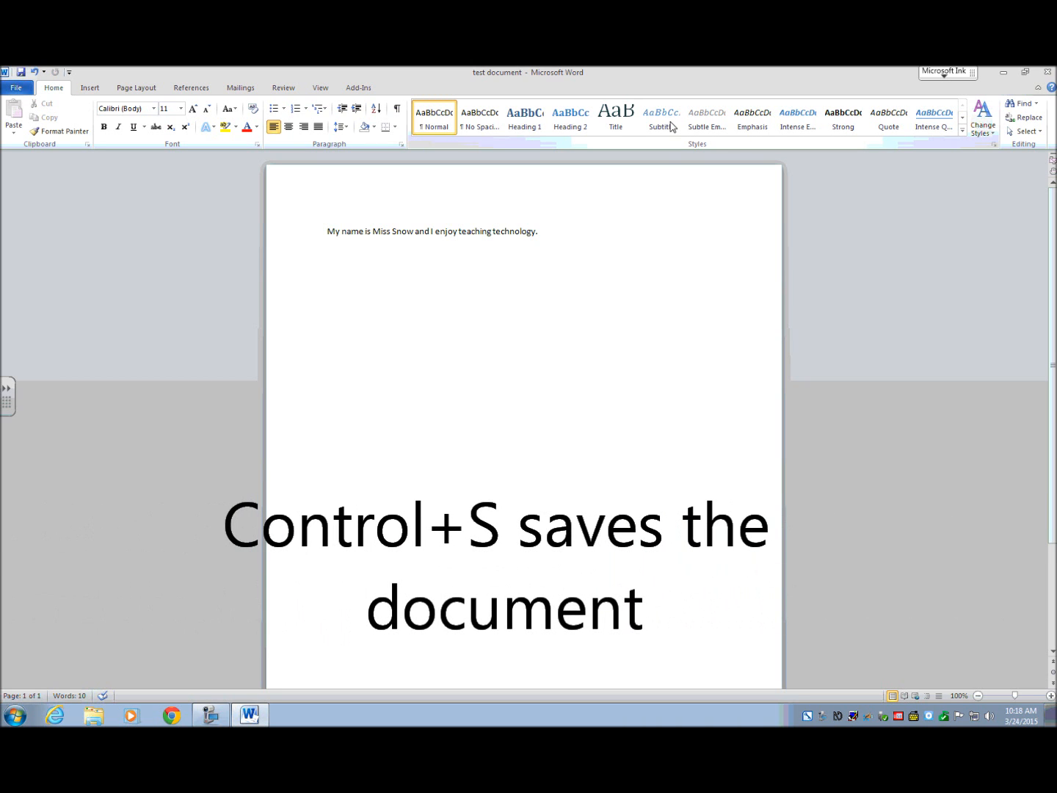
{"action": "left_click", "coordinate": [540, 230]}
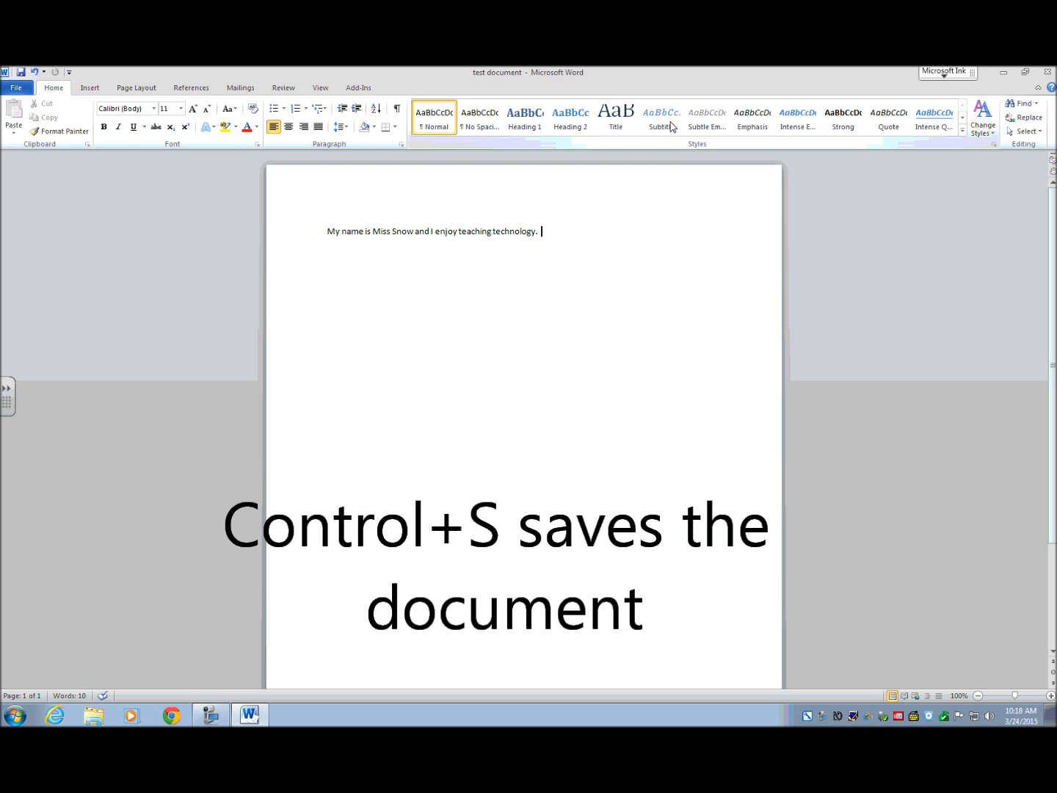
{"action": "key", "text": "ctrl+s"}
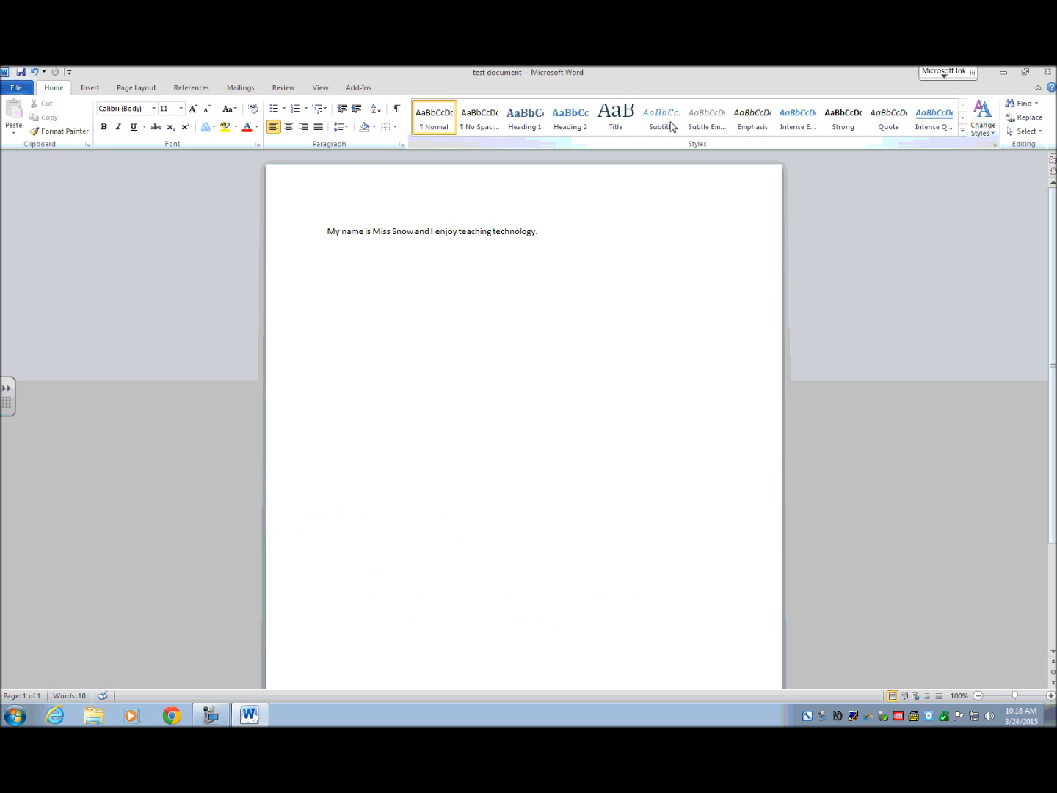
Step: Close Word with Alt+F4 and show the Windows 7 desktop icons
{"action": "left_click", "coordinate": [542, 231]}
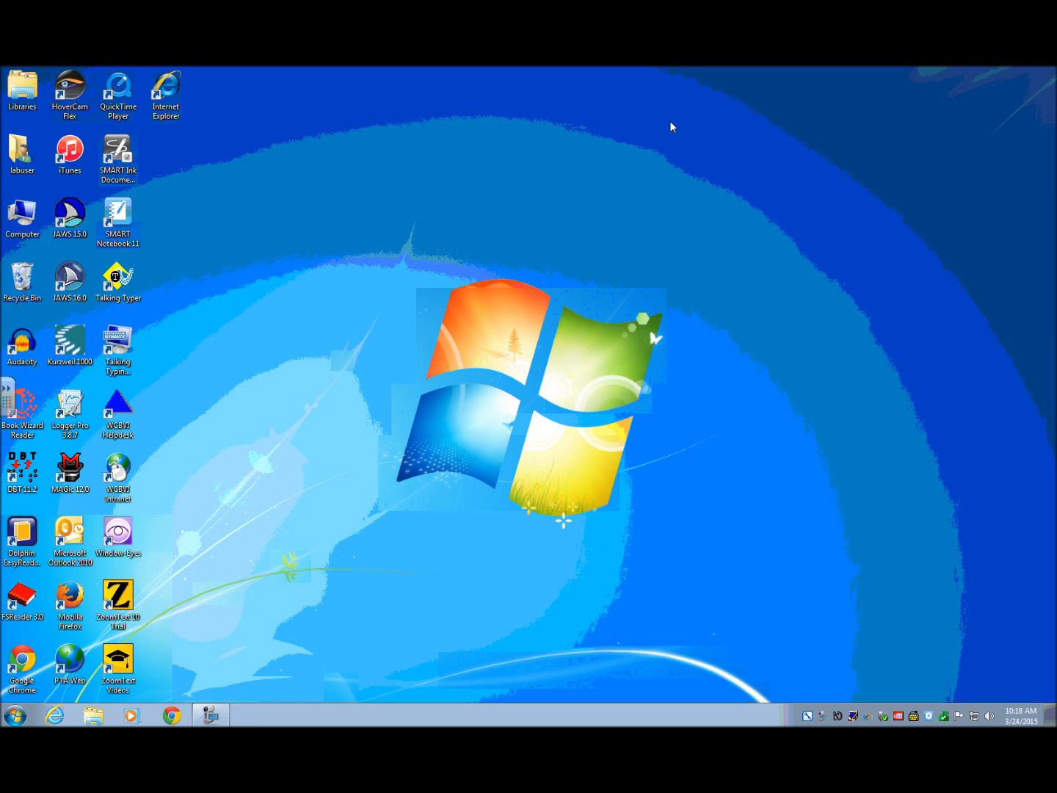
{"action": "key", "text": "alt+F4"}
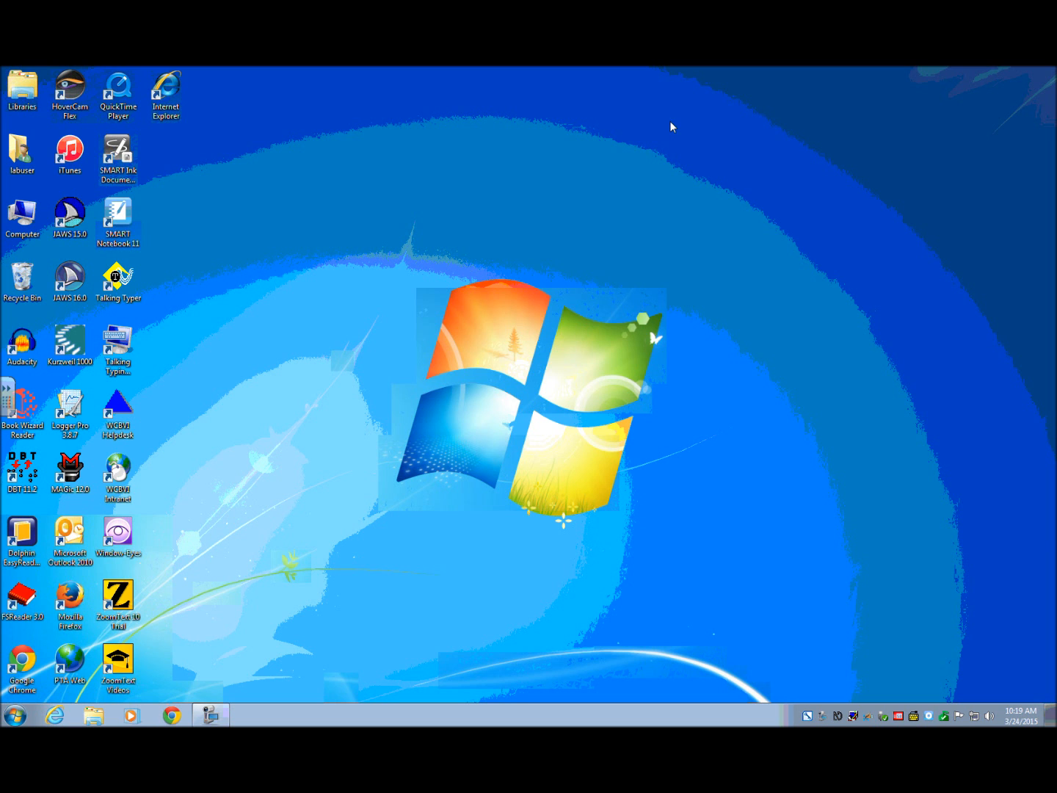
{"action": "key", "text": "win+m"}
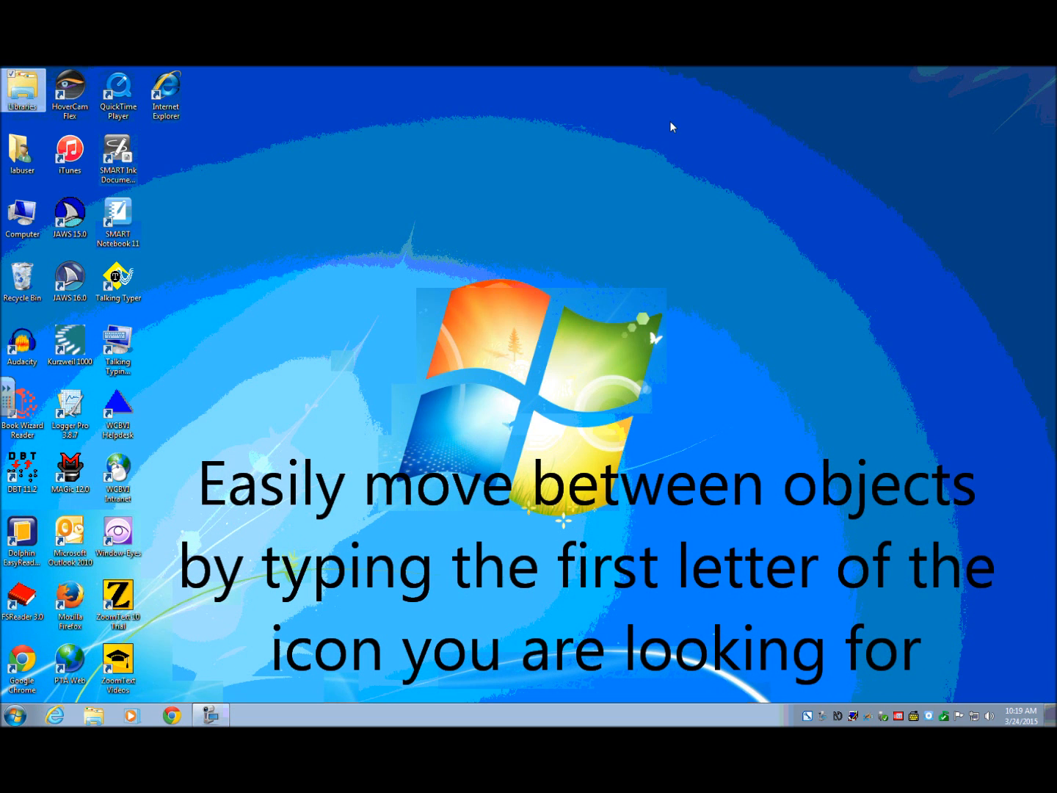
Step: Open Libraries, then the Documents library listing 'test document'
{"action": "double_click", "coordinate": [22, 88]}
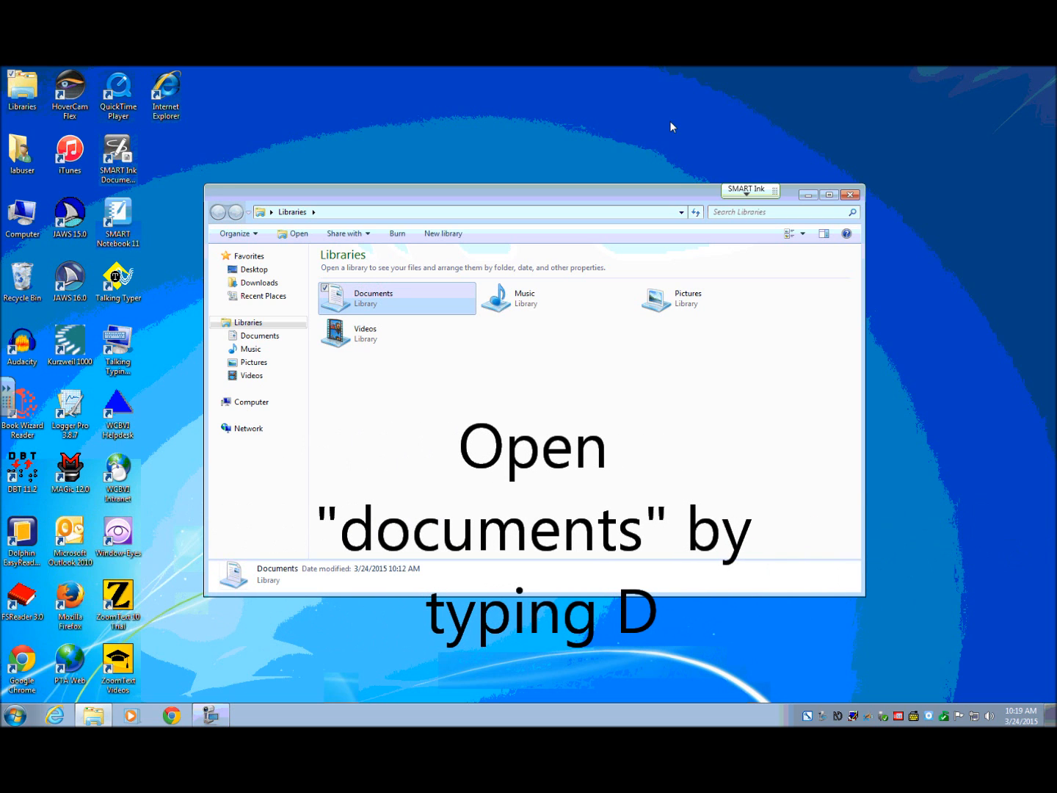
{"action": "double_click", "coordinate": [396, 298]}
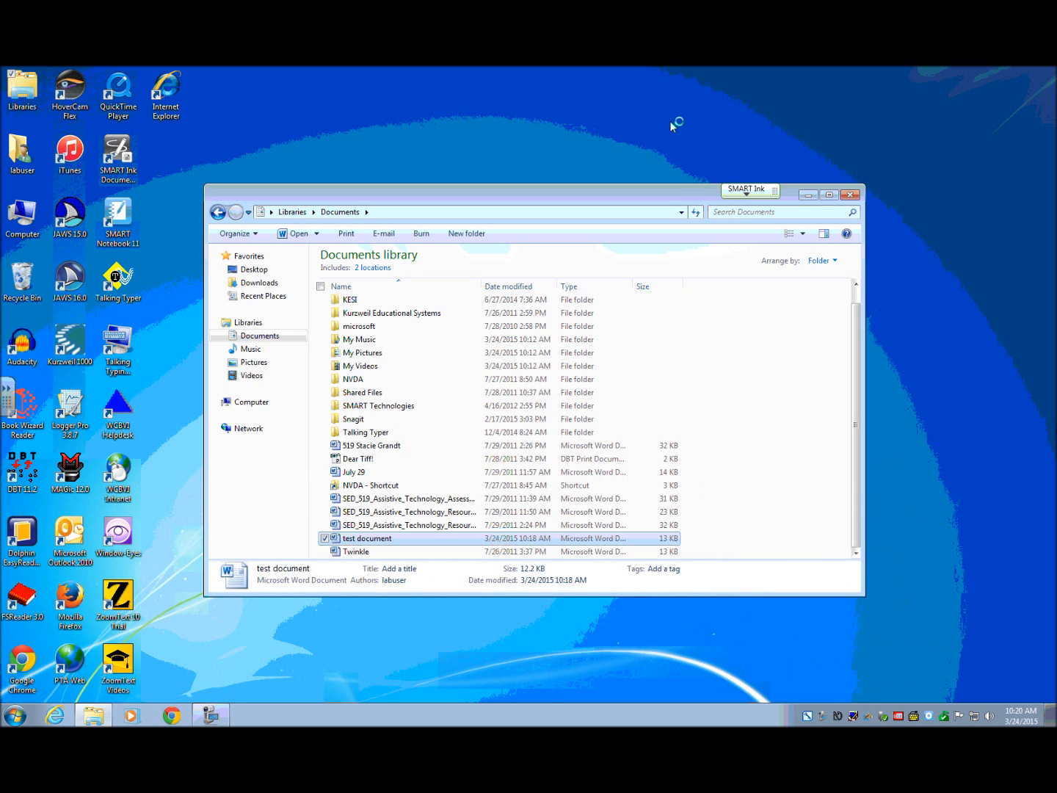
{"action": "double_click", "coordinate": [367, 537]}
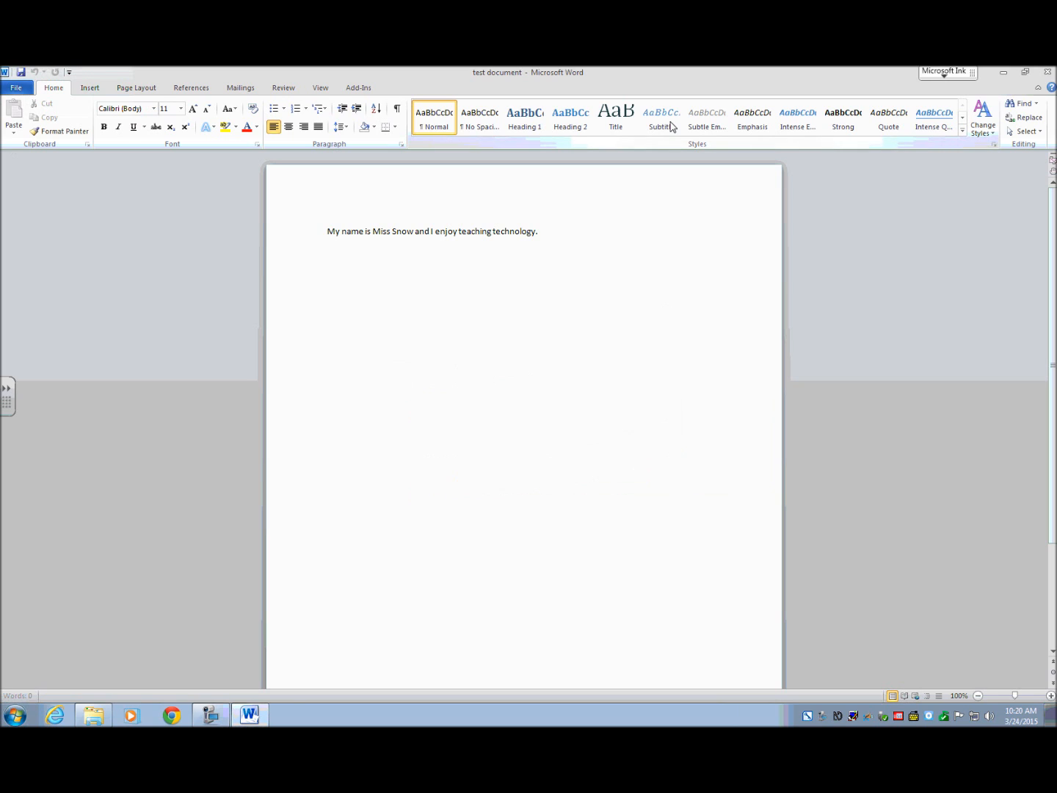
{"action": "left_click", "coordinate": [329, 231]}
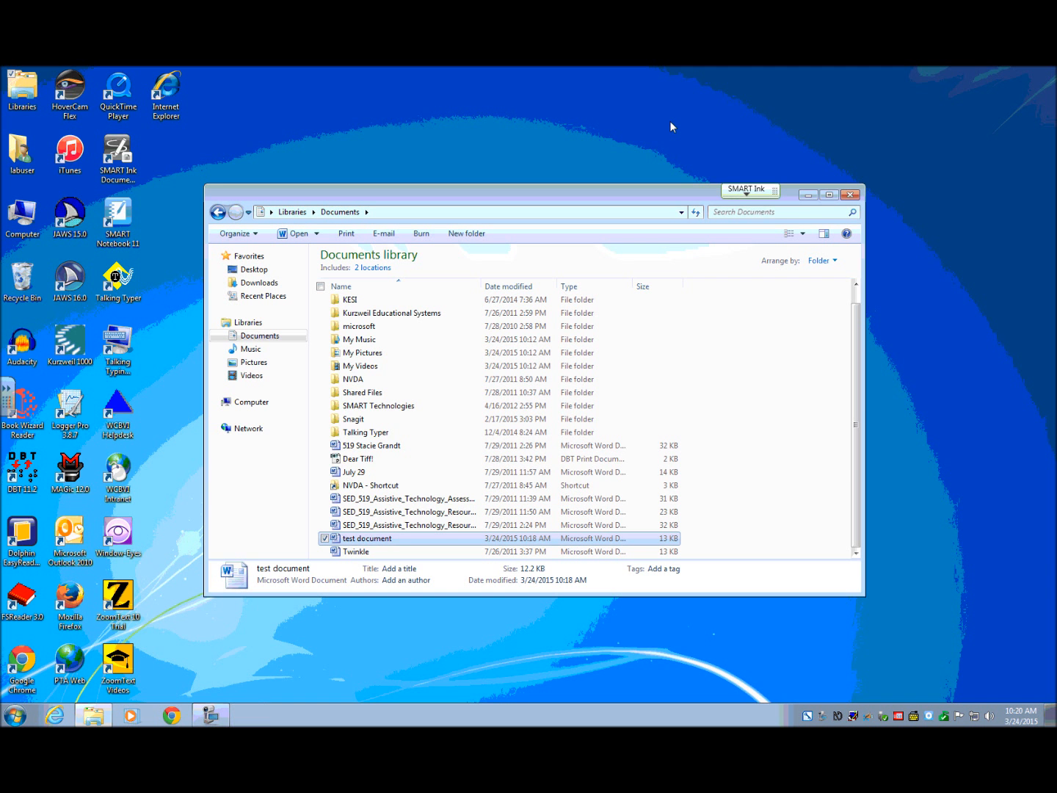
Step: Close the Documents library window and start Word again from the Start menu
{"action": "type", "text": "labuser"}
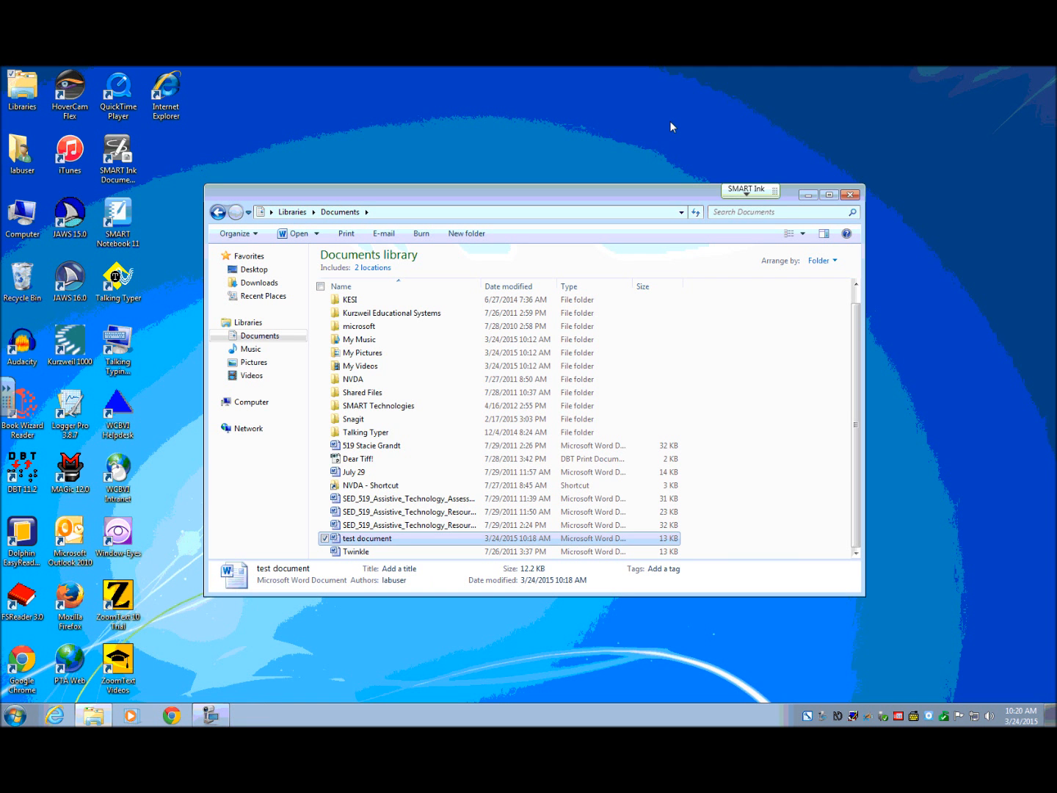
{"action": "left_click", "coordinate": [848, 194]}
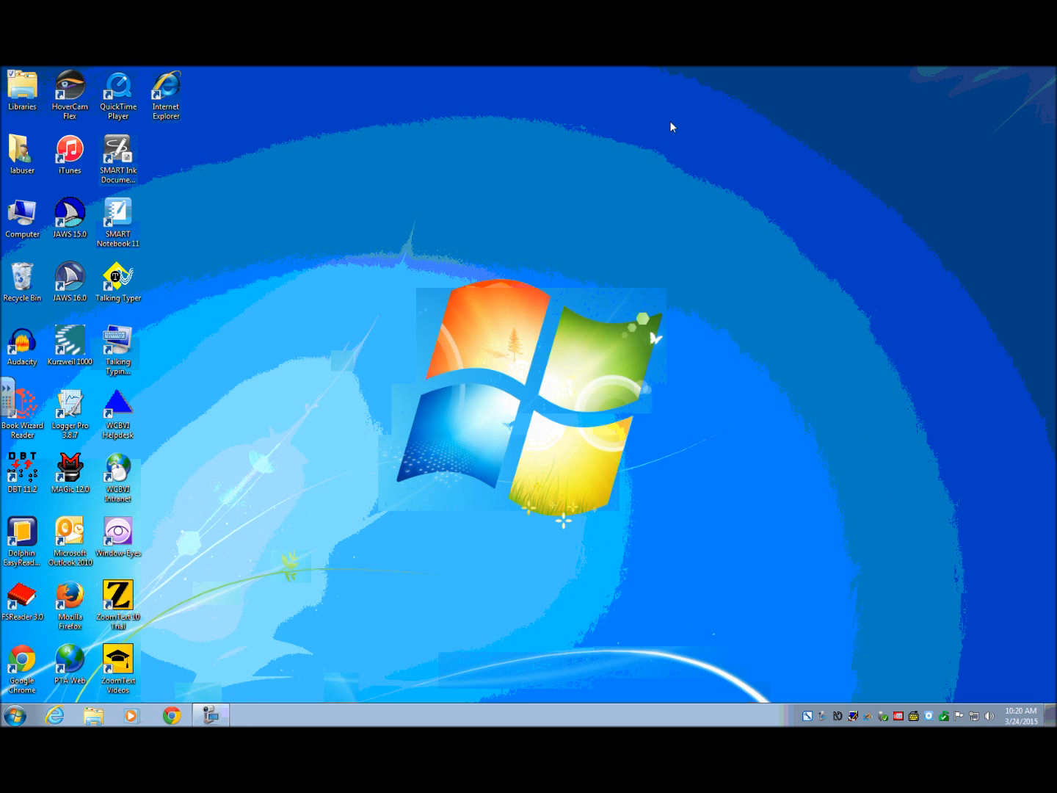
{"action": "left_click", "coordinate": [15, 714]}
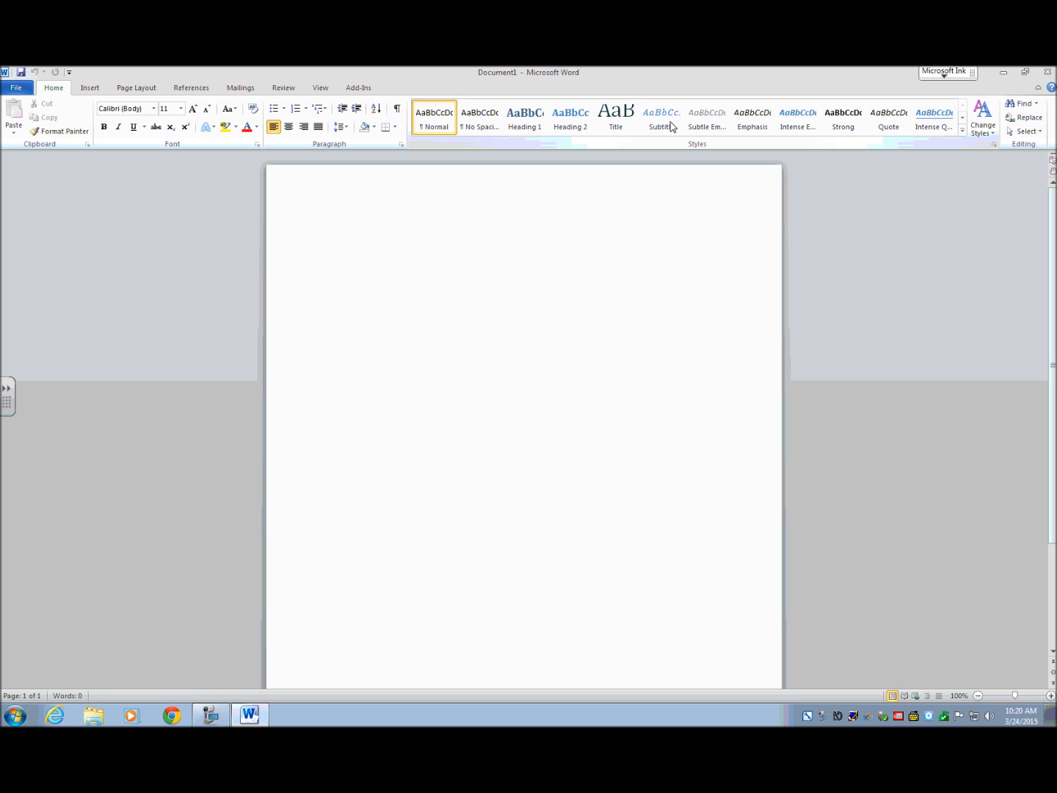
Step: Show Word's Open dialog on the Documents library with Ctrl+O
{"action": "left_click", "coordinate": [329, 232]}
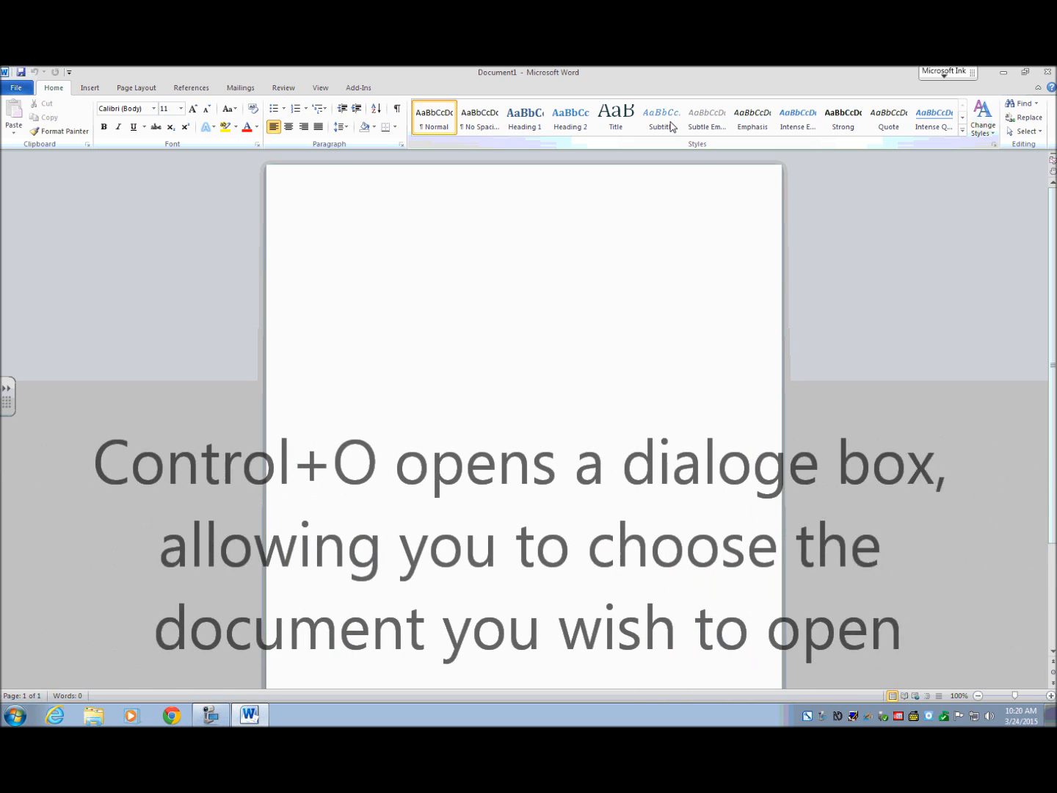
{"action": "key", "text": "ctrl+o"}
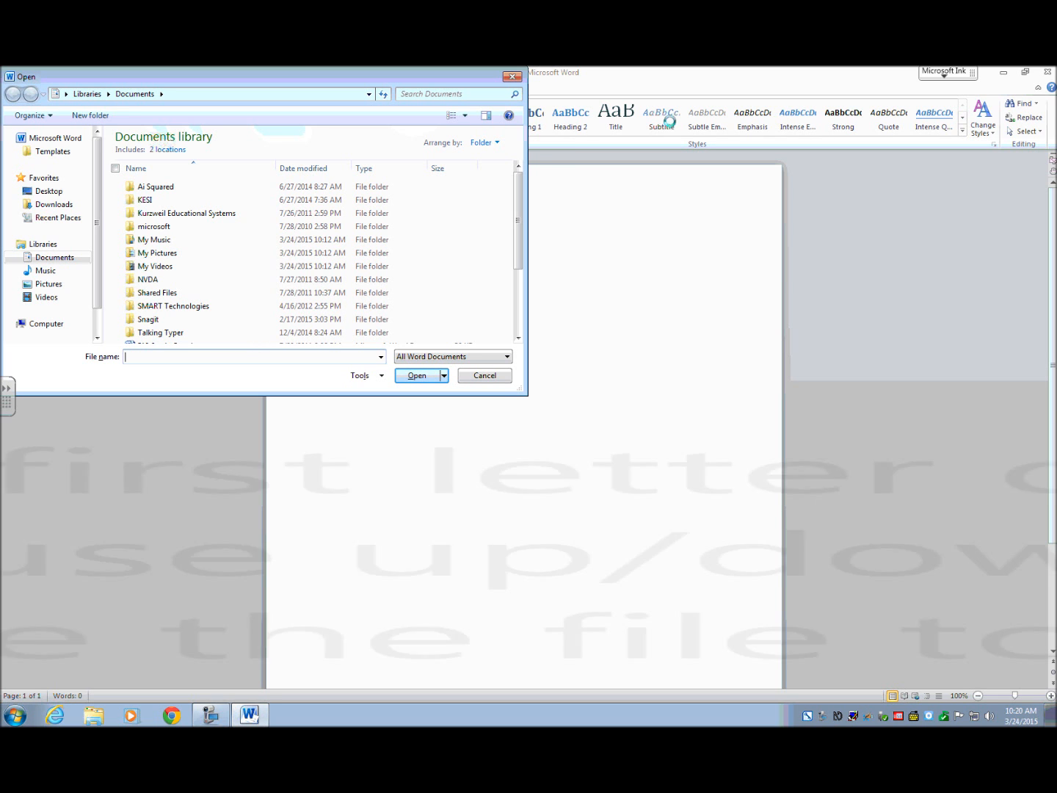
Step: Enter 'te' as the file name and choose the suggested 'test document.docx'
{"action": "type", "text": "te"}
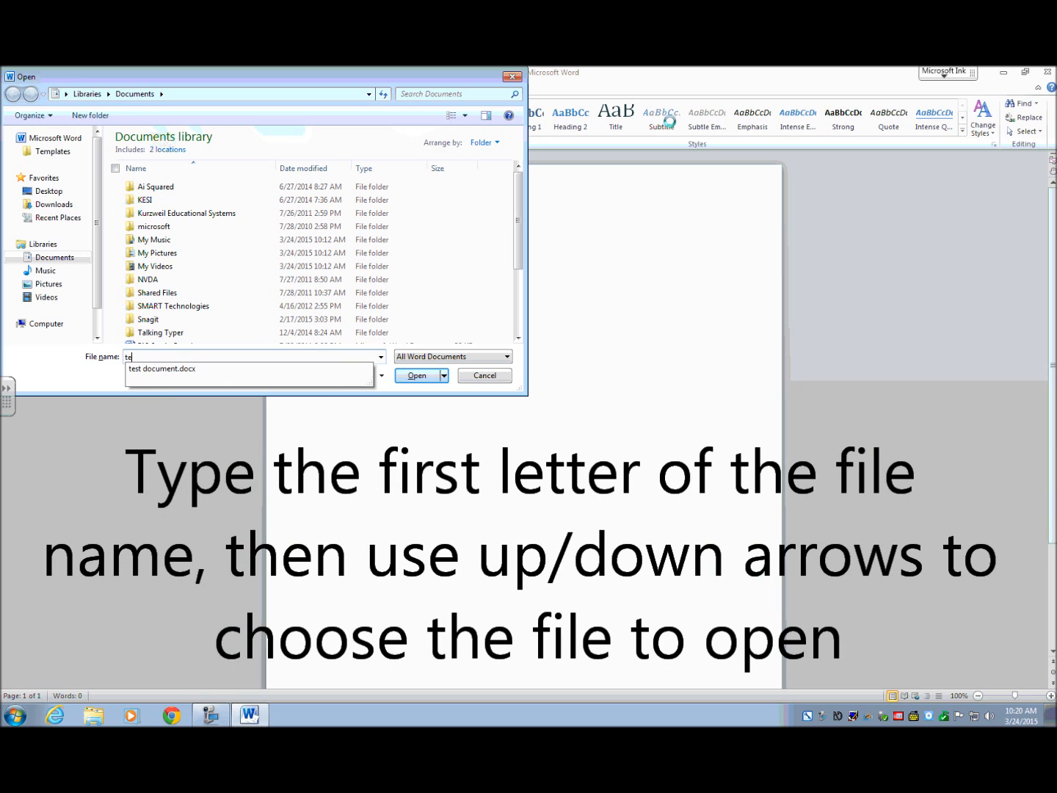
{"action": "key", "text": "Down"}
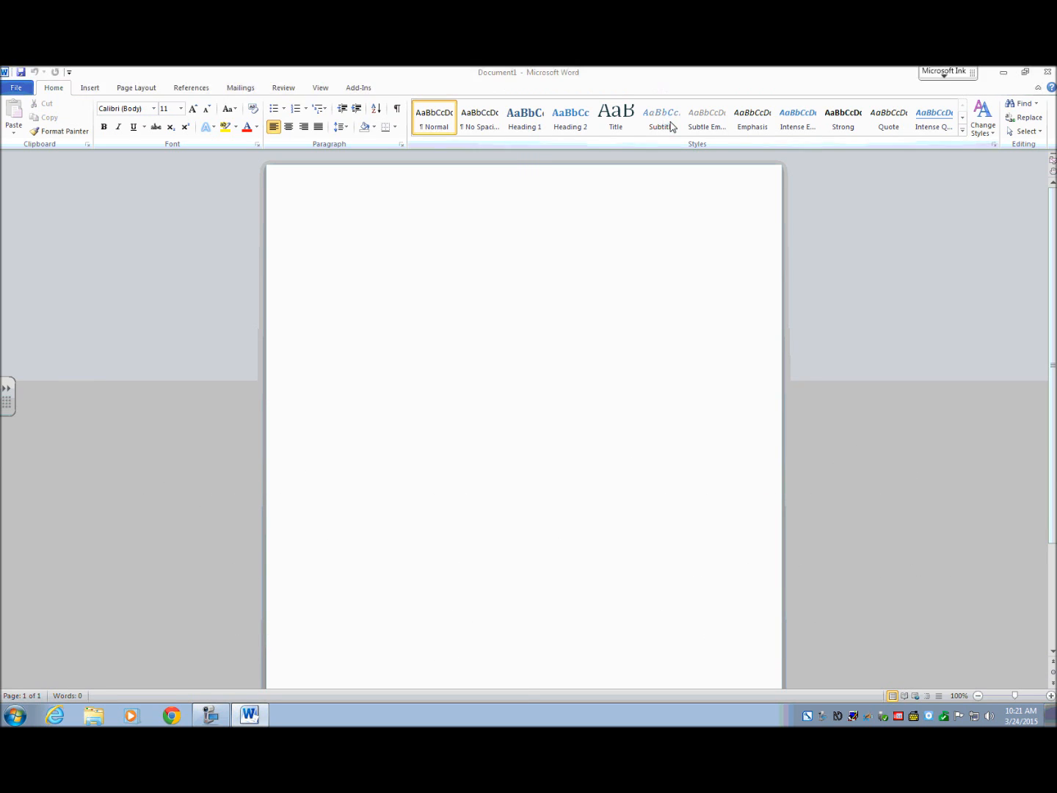
Step: View the loaded sentence, place the cursor at its start, and close with Ctrl+F4
{"action": "type", "text": "My name is Miss Snow and I enjoy teaching technology."}
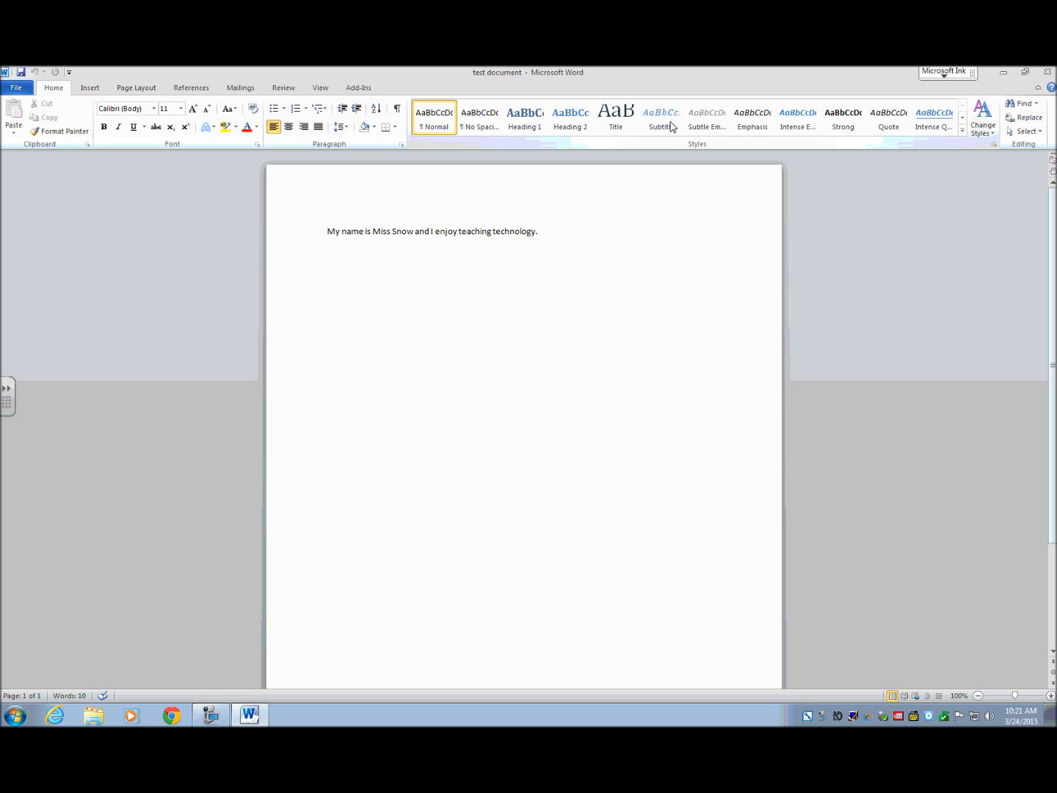
{"action": "left_click", "coordinate": [328, 232]}
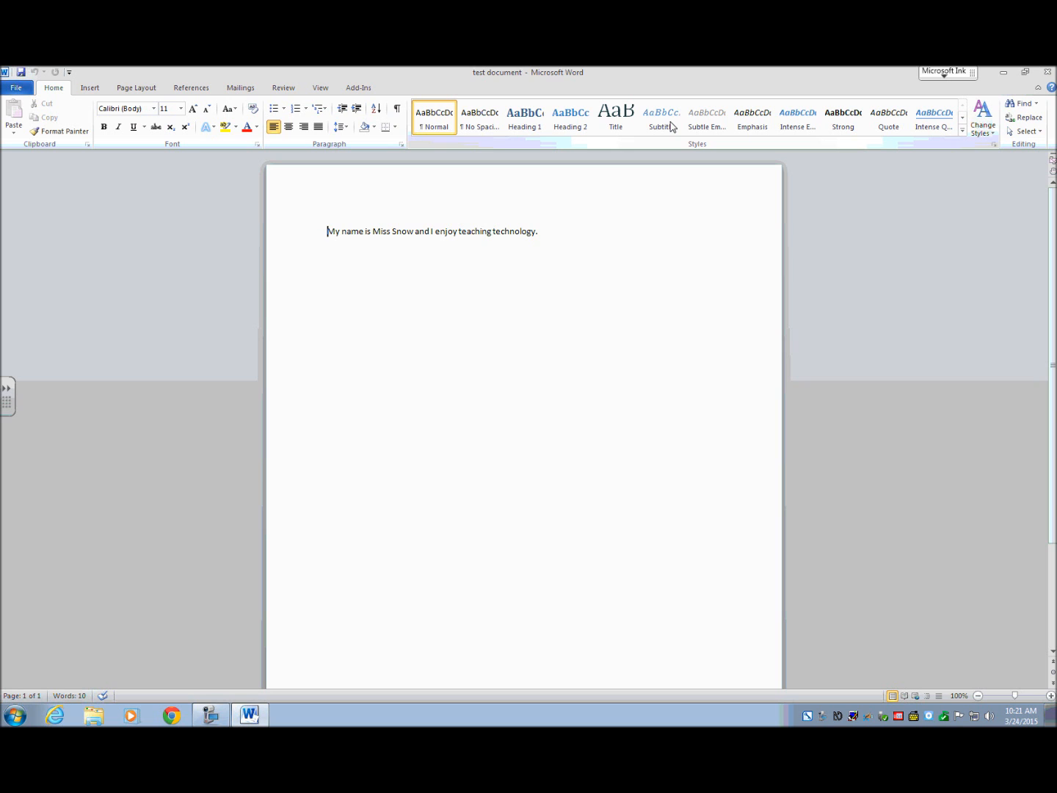
{"action": "key", "text": "ctrl+F4"}
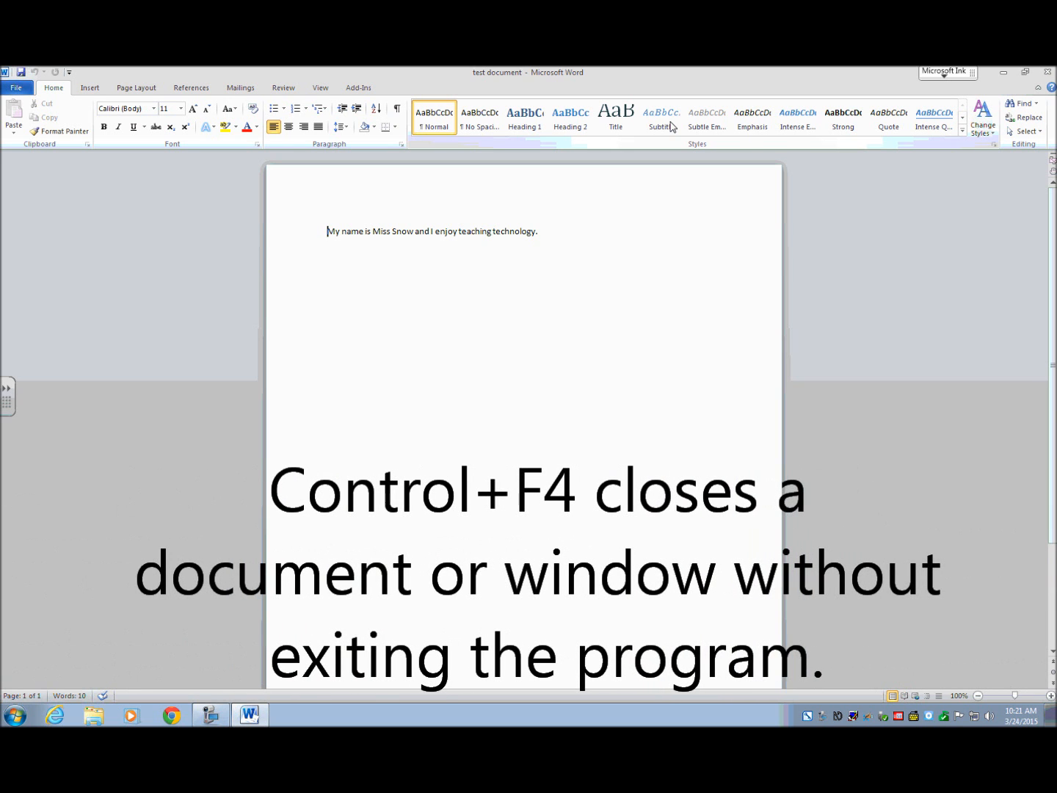
Step: Close the test document with Ctrl+F4, keeping Word running
{"action": "key", "text": "ctrl+f4"}
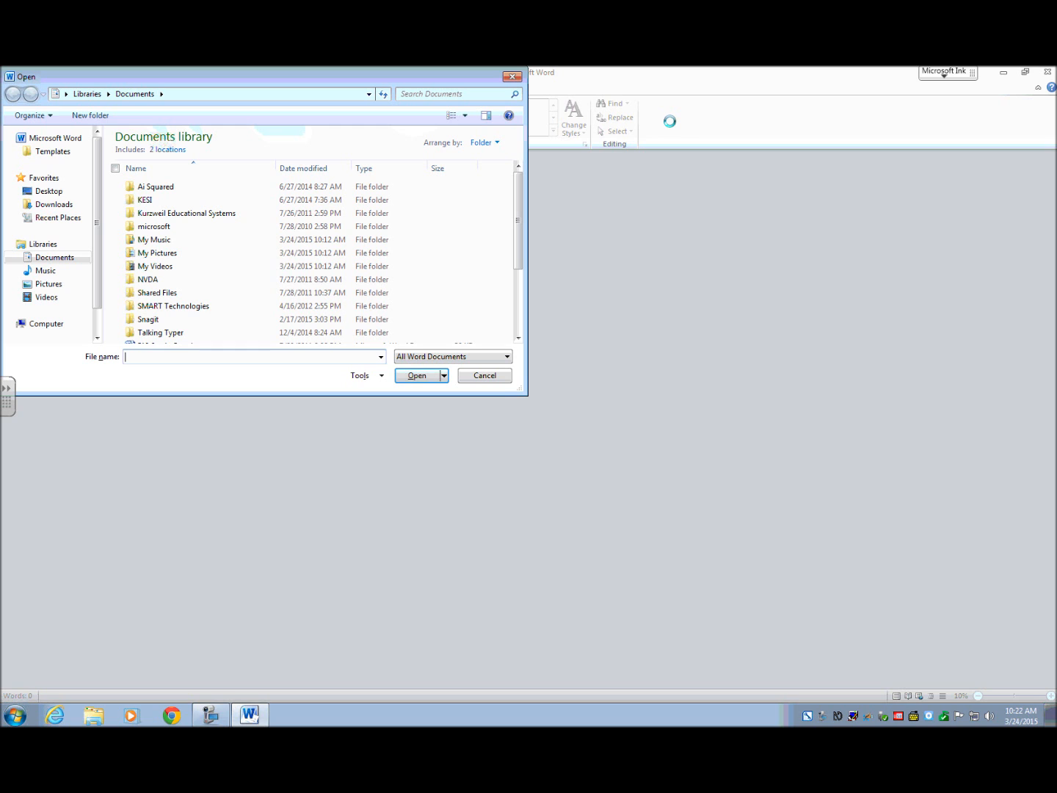
Step: Move focus back onto the Documents library file list with Shift+Tab
{"action": "key", "text": "shift+Tab"}
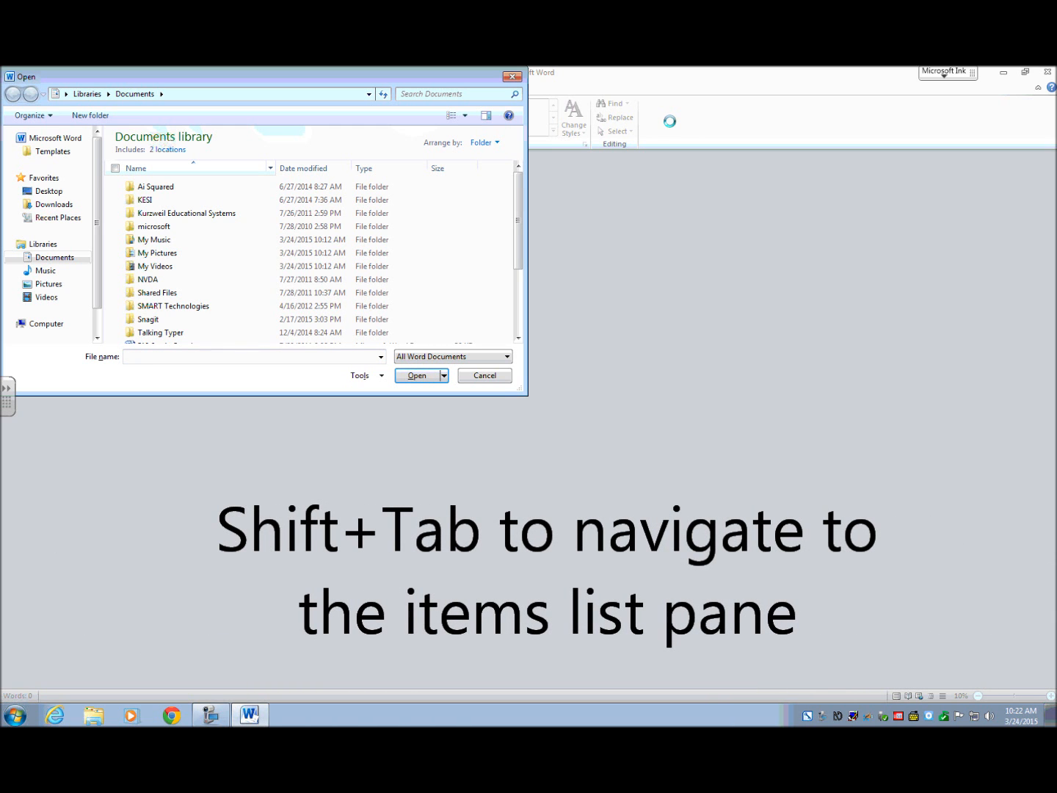
{"action": "key", "text": "shift+Tab"}
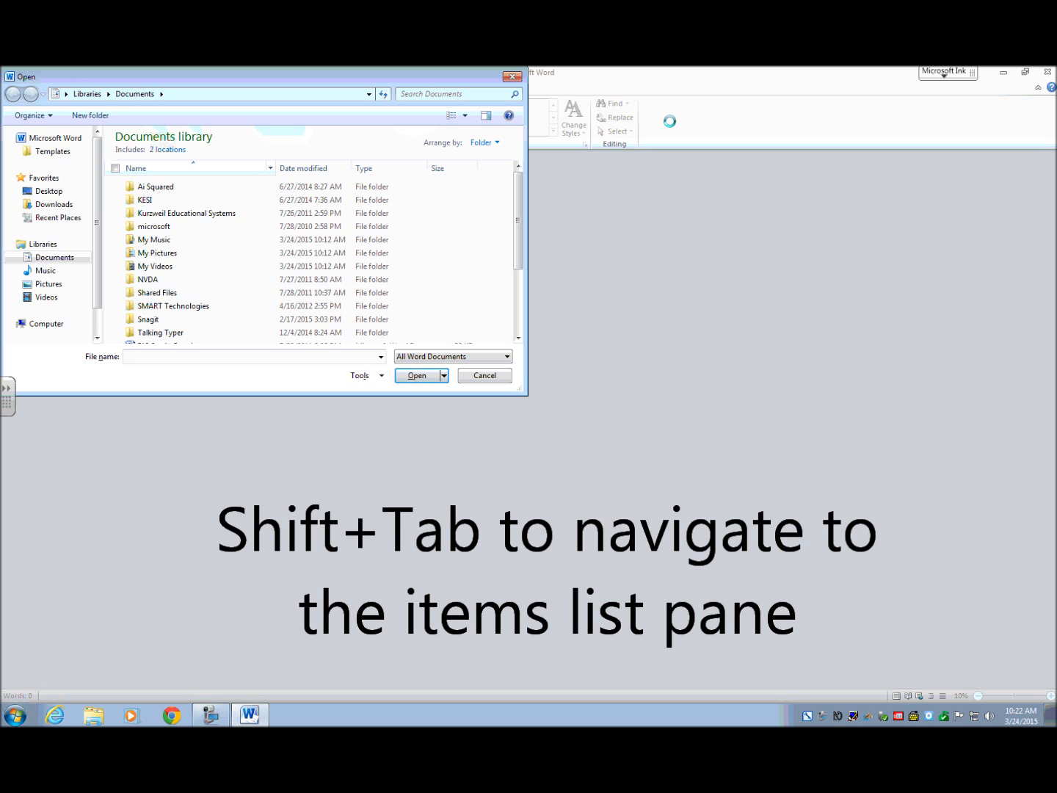
{"action": "key", "text": "shift+Tab"}
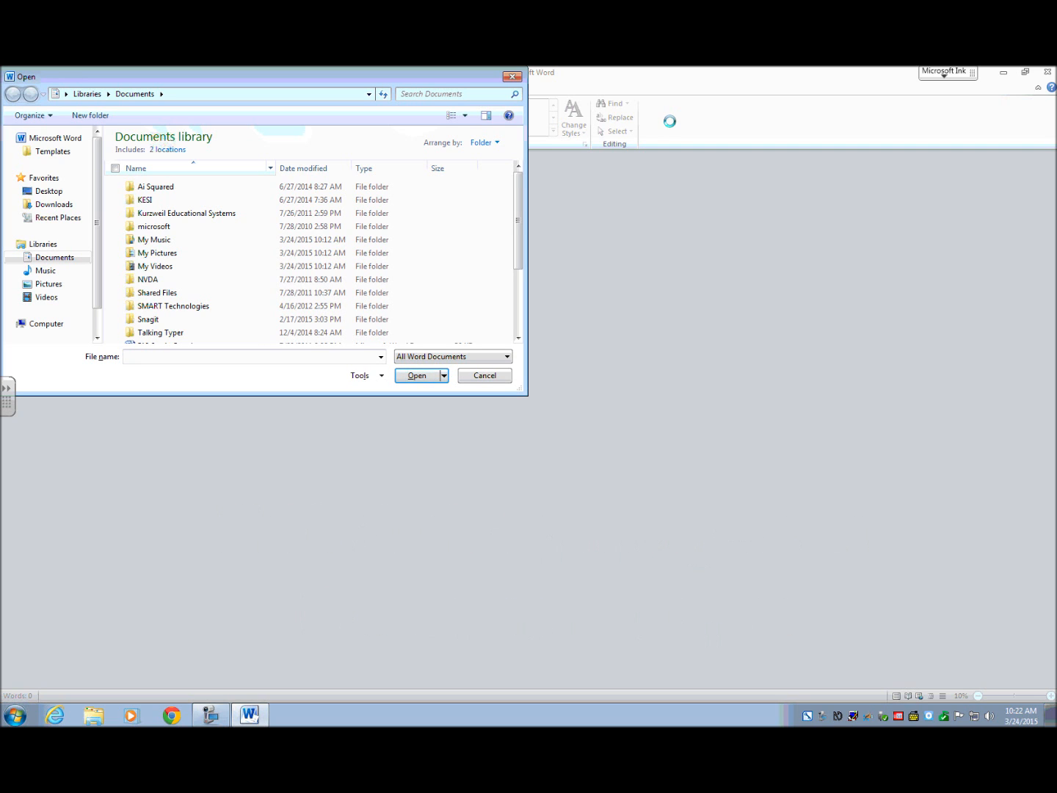
{"action": "left_click", "coordinate": [156, 185]}
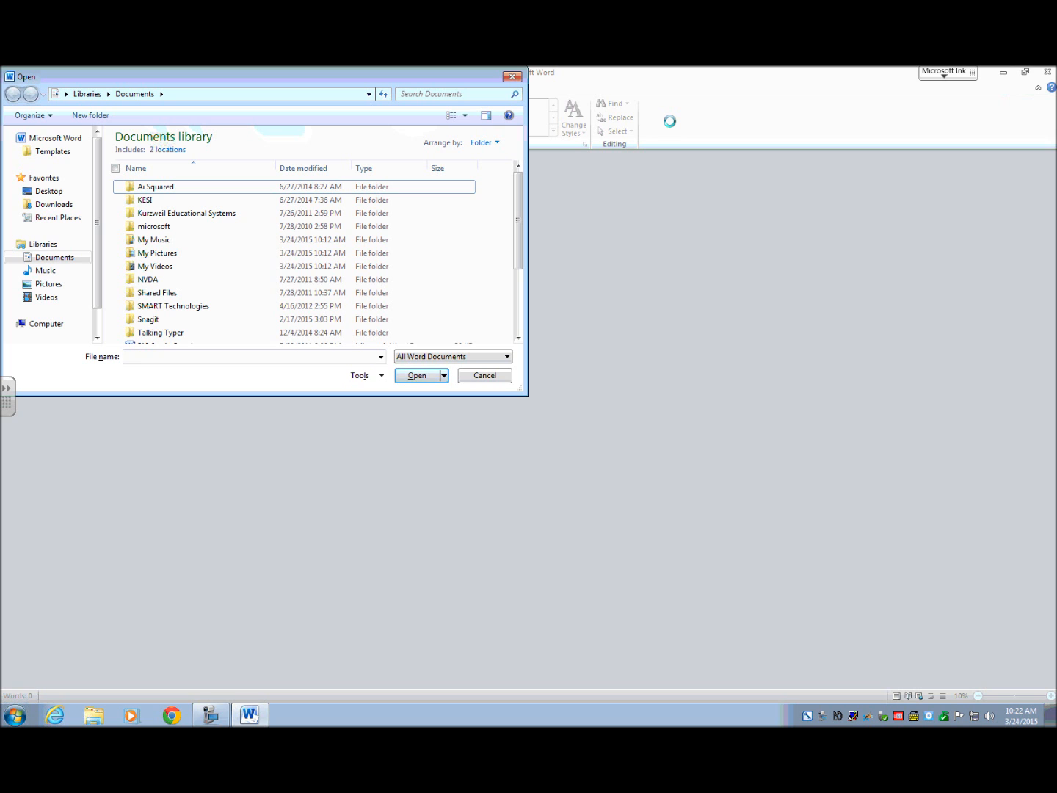
Step: Step down past My Music and My Pictures to 'test document' and open it
{"action": "left_click", "coordinate": [188, 212]}
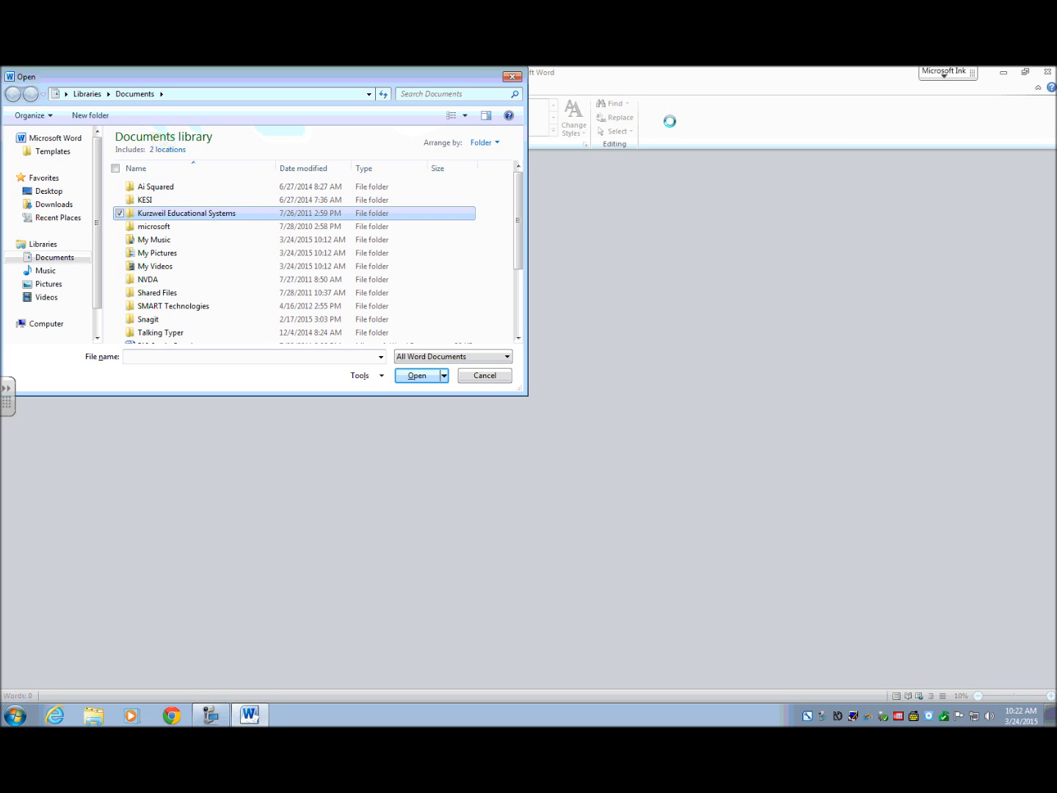
{"action": "key", "text": "down"}
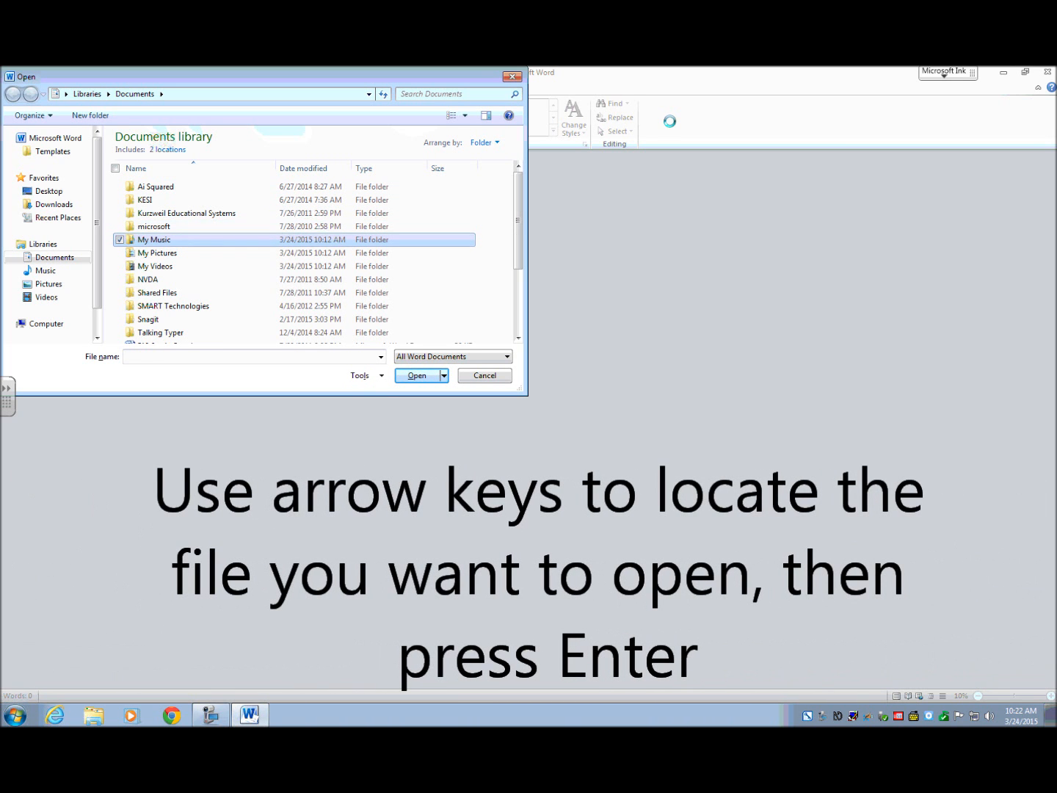
{"action": "key", "text": "Down"}
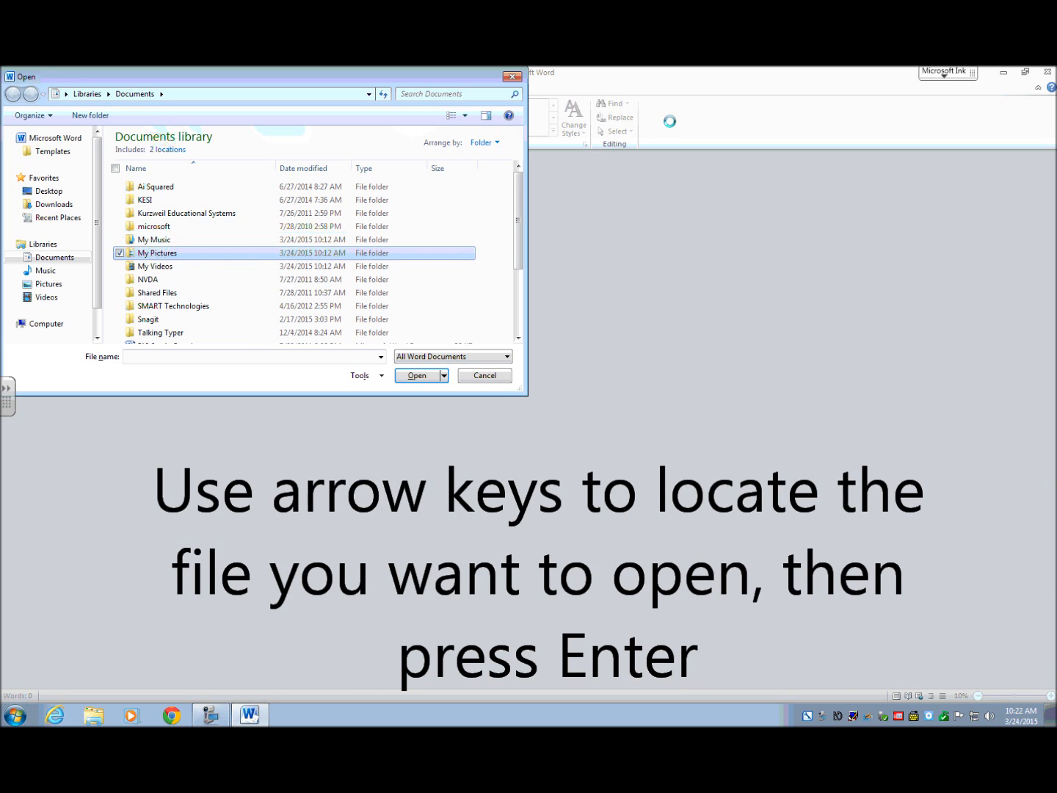
{"action": "mouse_move", "coordinate": [157, 253]}
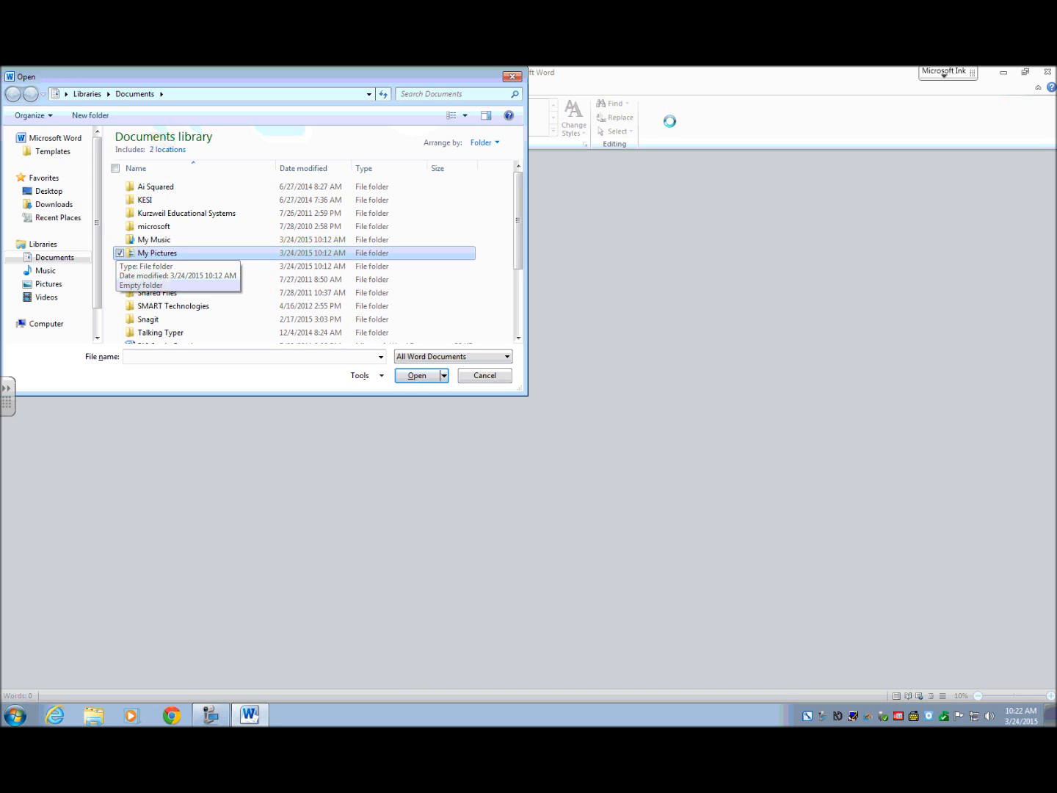
{"action": "left_click", "coordinate": [147, 279]}
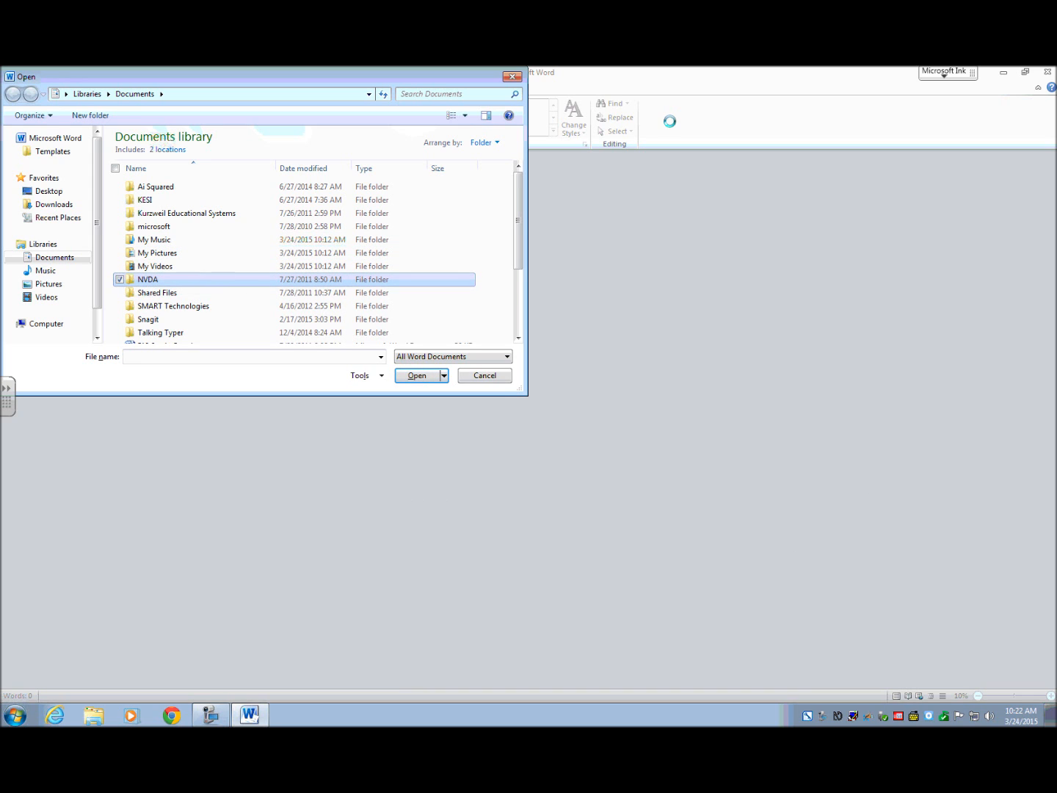
{"action": "left_click", "coordinate": [148, 318]}
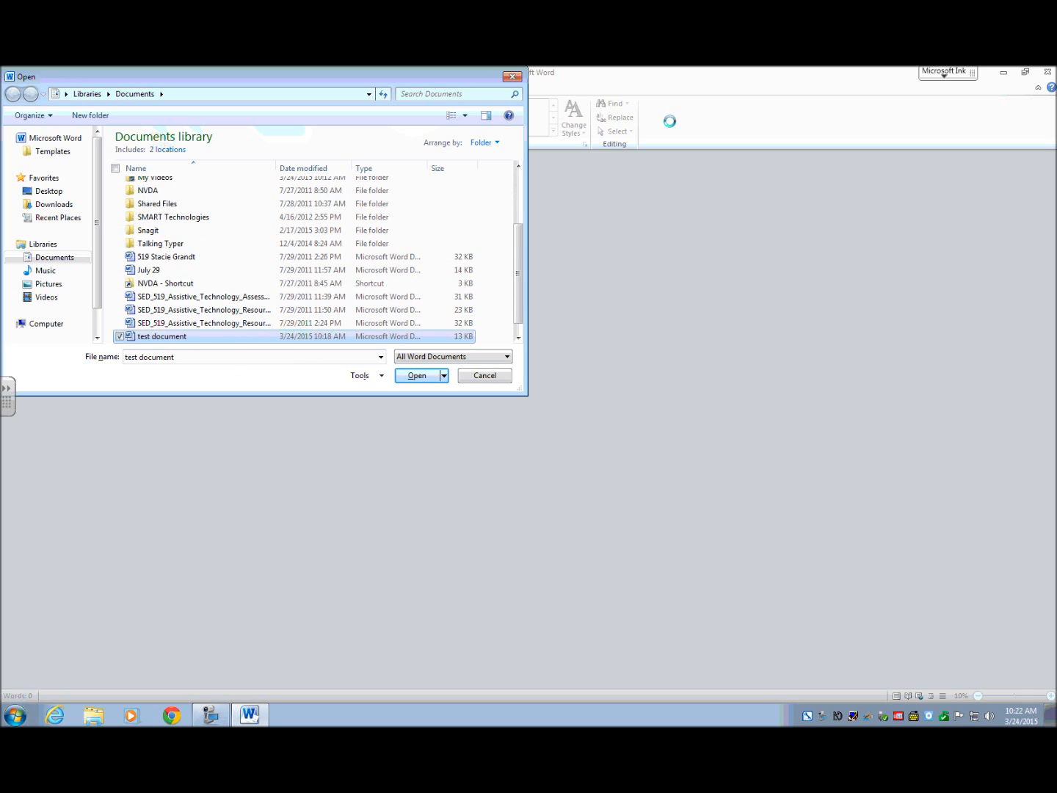
{"action": "left_click", "coordinate": [417, 376]}
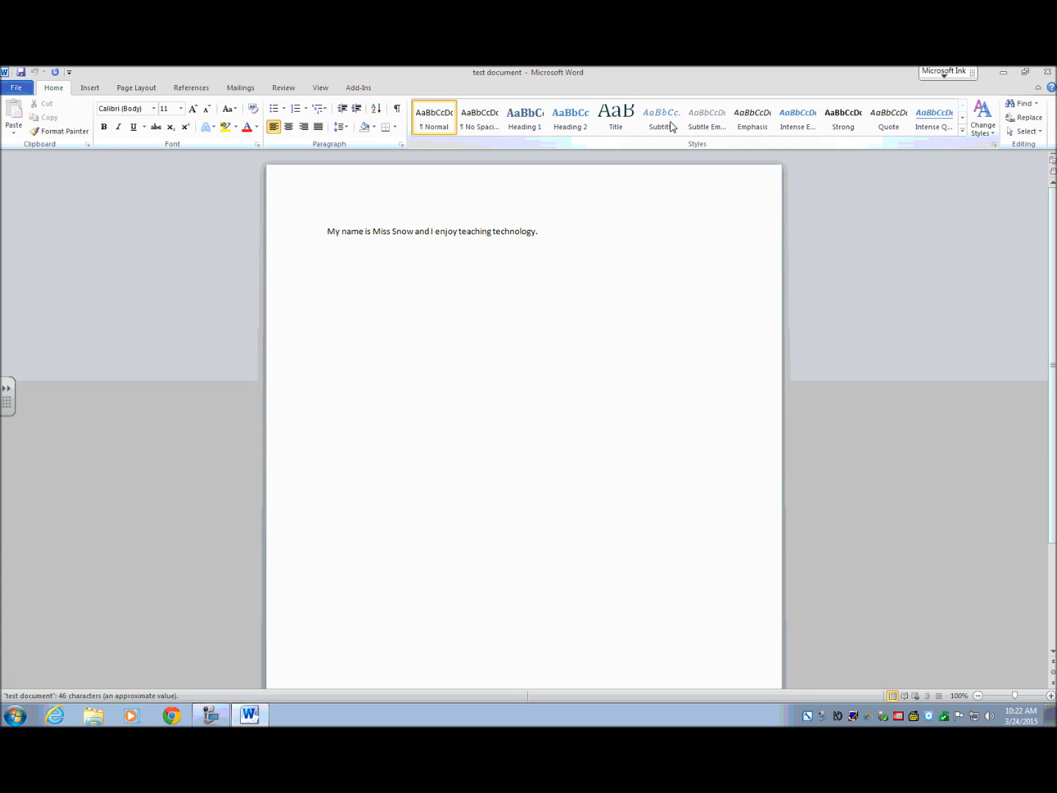
Step: Close 'test document' while keeping Word running with no document
{"action": "left_click", "coordinate": [329, 230]}
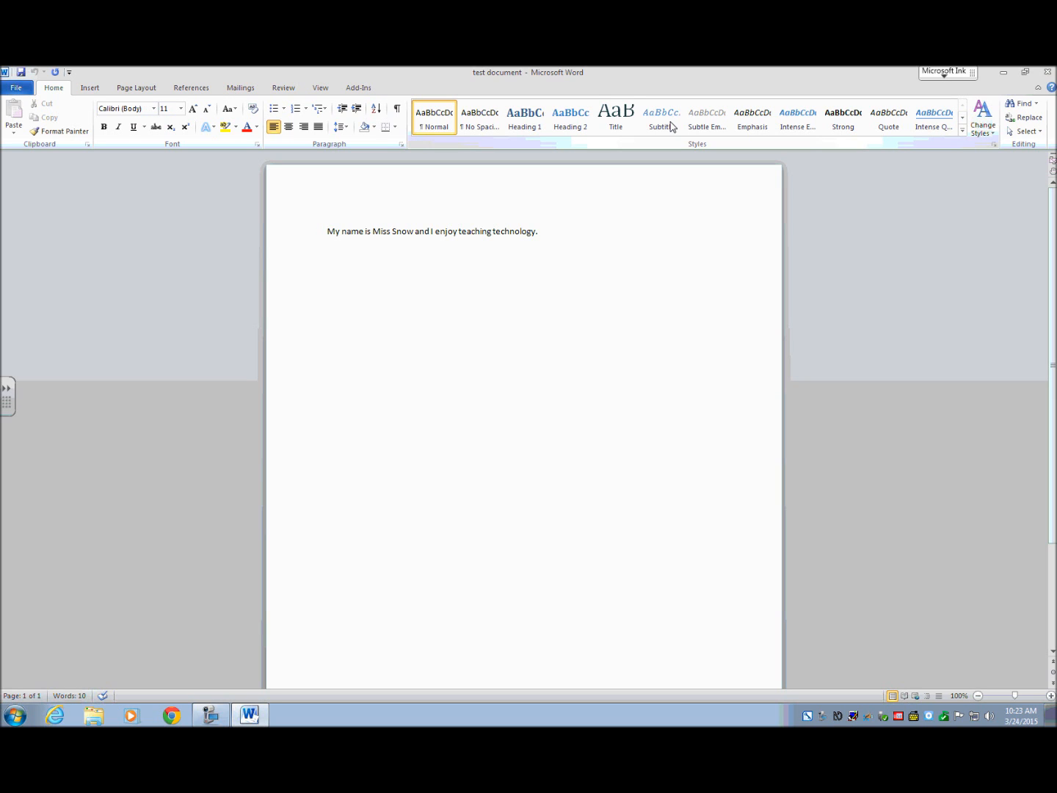
{"action": "left_click", "coordinate": [329, 230]}
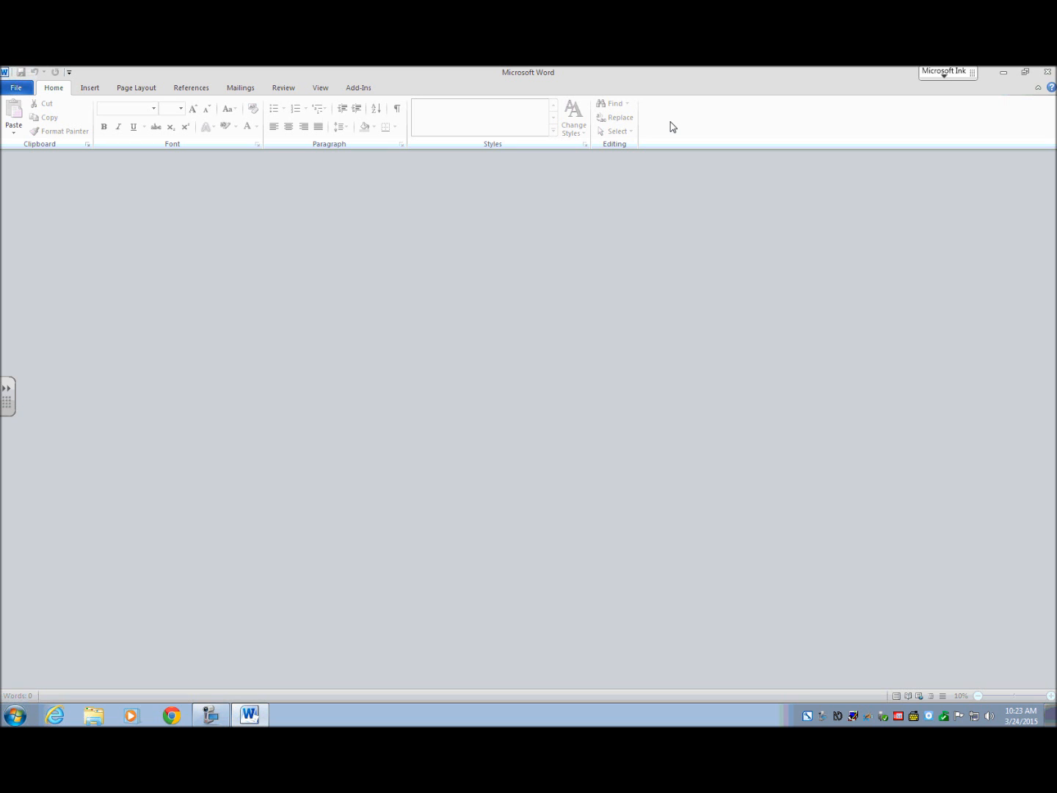
Step: Bring up the File tab's management view with Alt+F
{"action": "key", "text": "alt+f"}
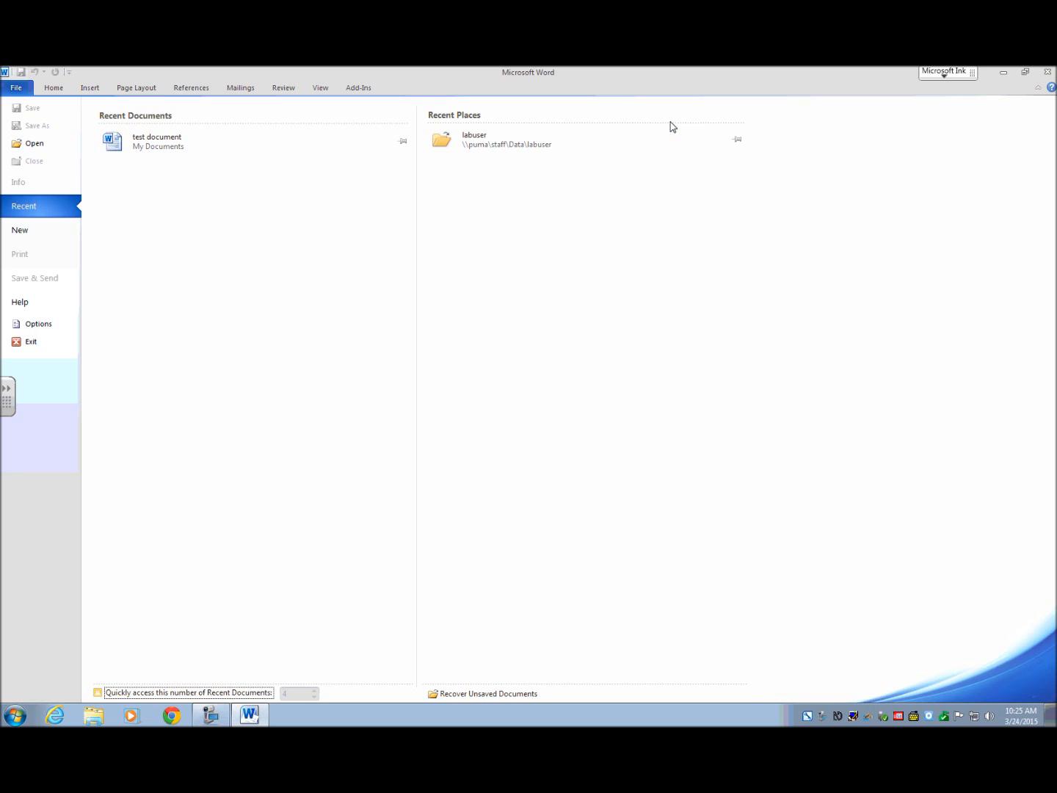
Step: Move to 'test document' in the Recent documents list
{"action": "left_click", "coordinate": [507, 139]}
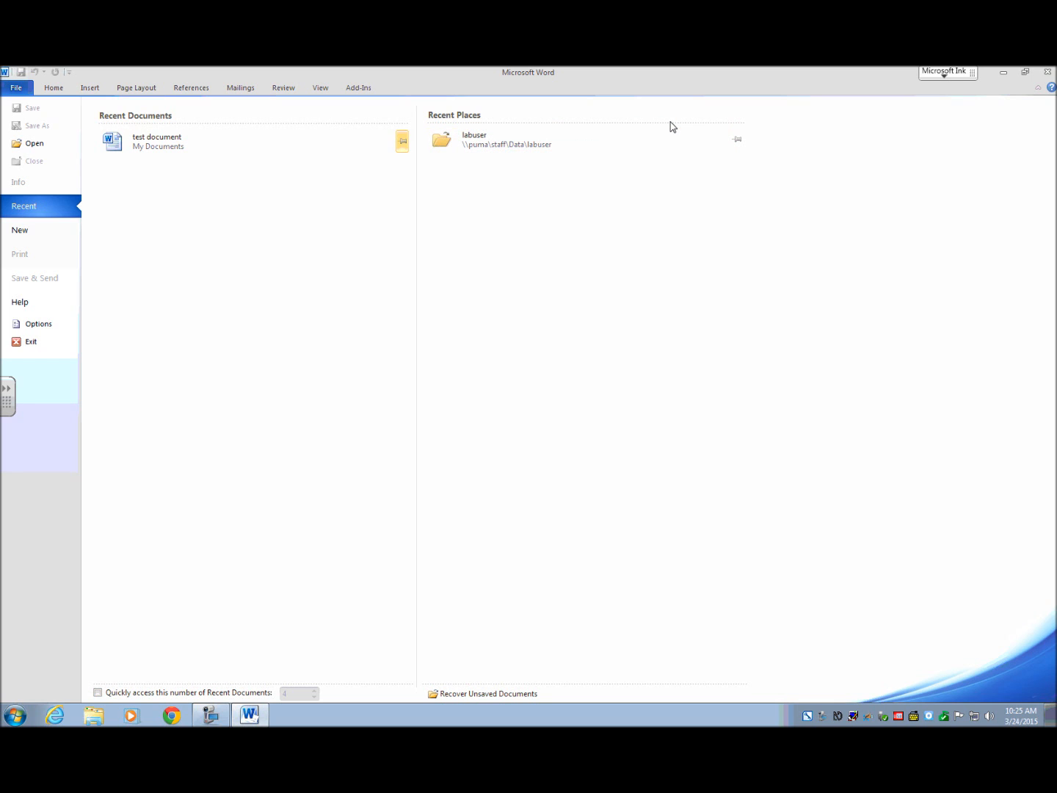
Step: Reopen 'test document' from the Recent documents list
{"action": "left_click", "coordinate": [155, 140]}
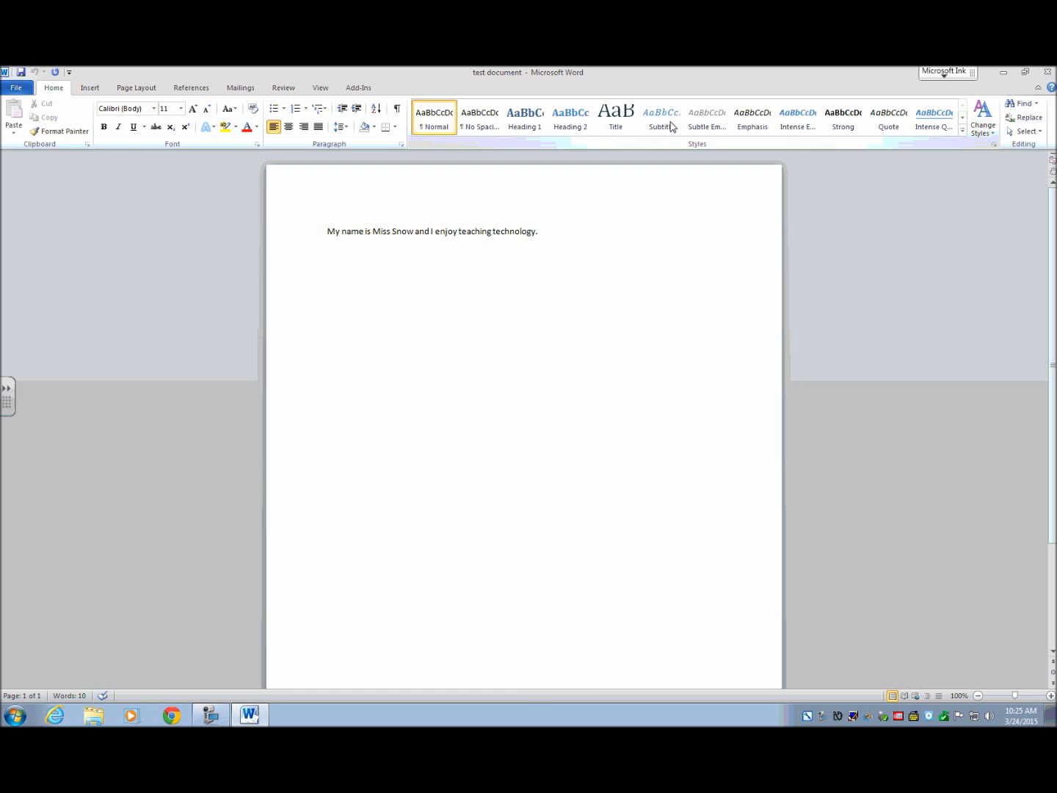
{"action": "left_click", "coordinate": [329, 230]}
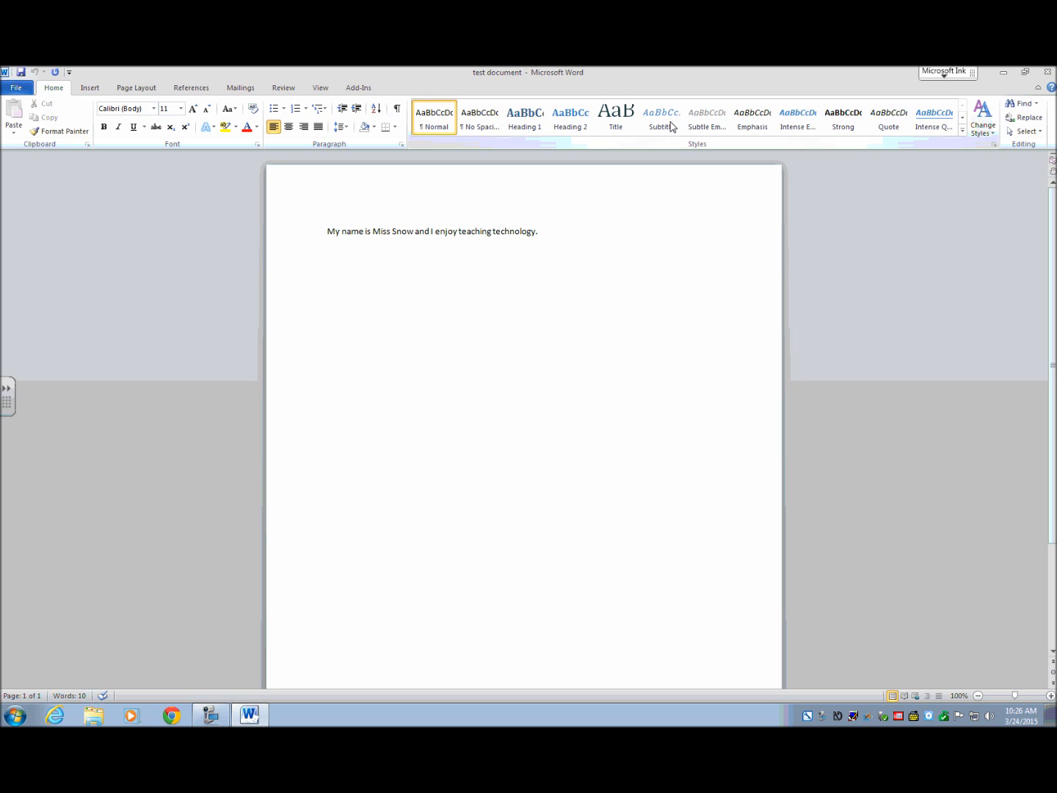
{"action": "left_click", "coordinate": [329, 230]}
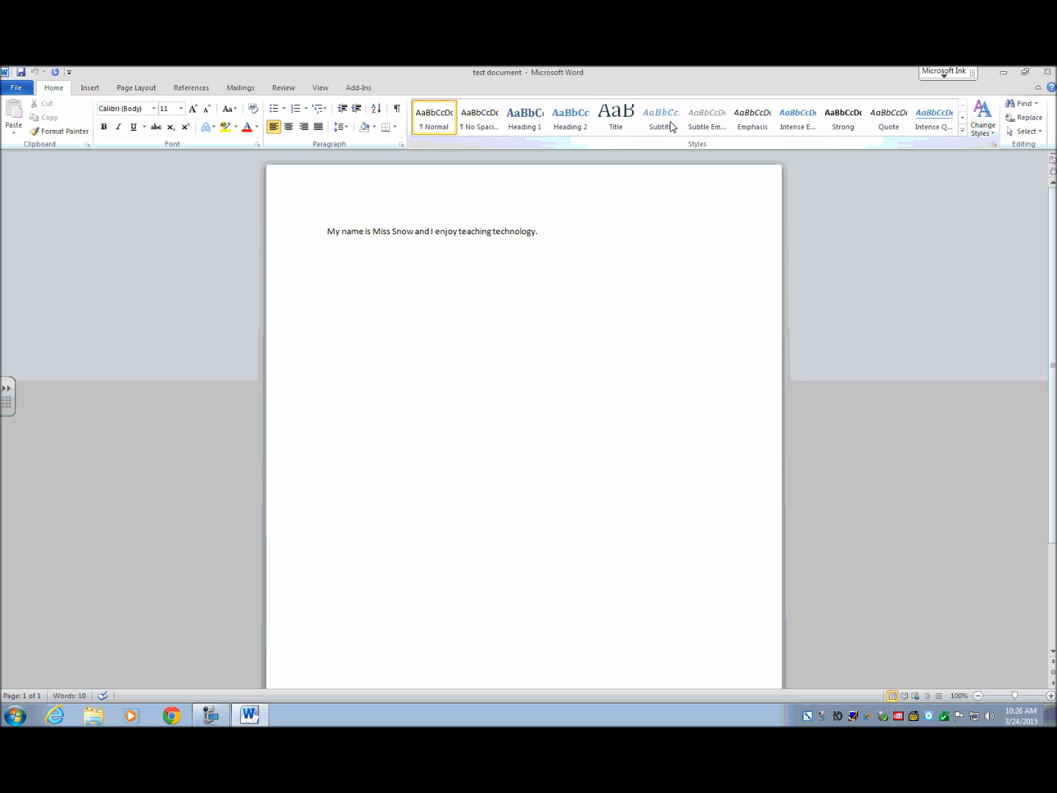
{"action": "left_click", "coordinate": [329, 230]}
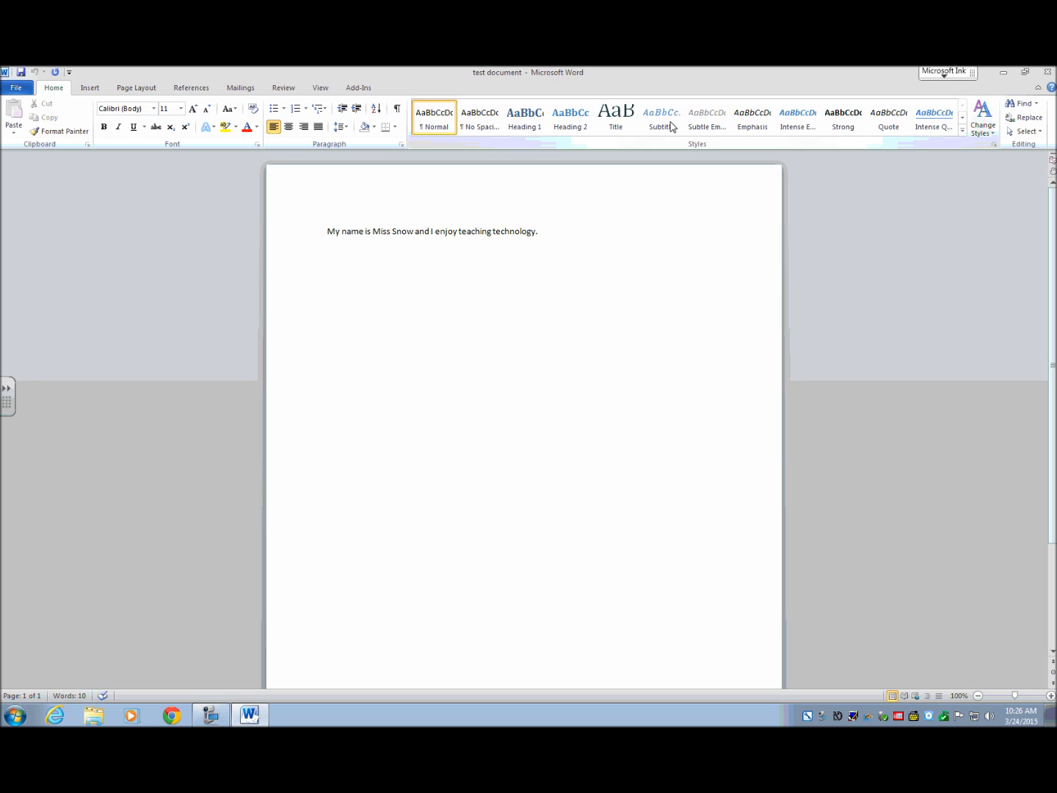
{"action": "left_click", "coordinate": [329, 231]}
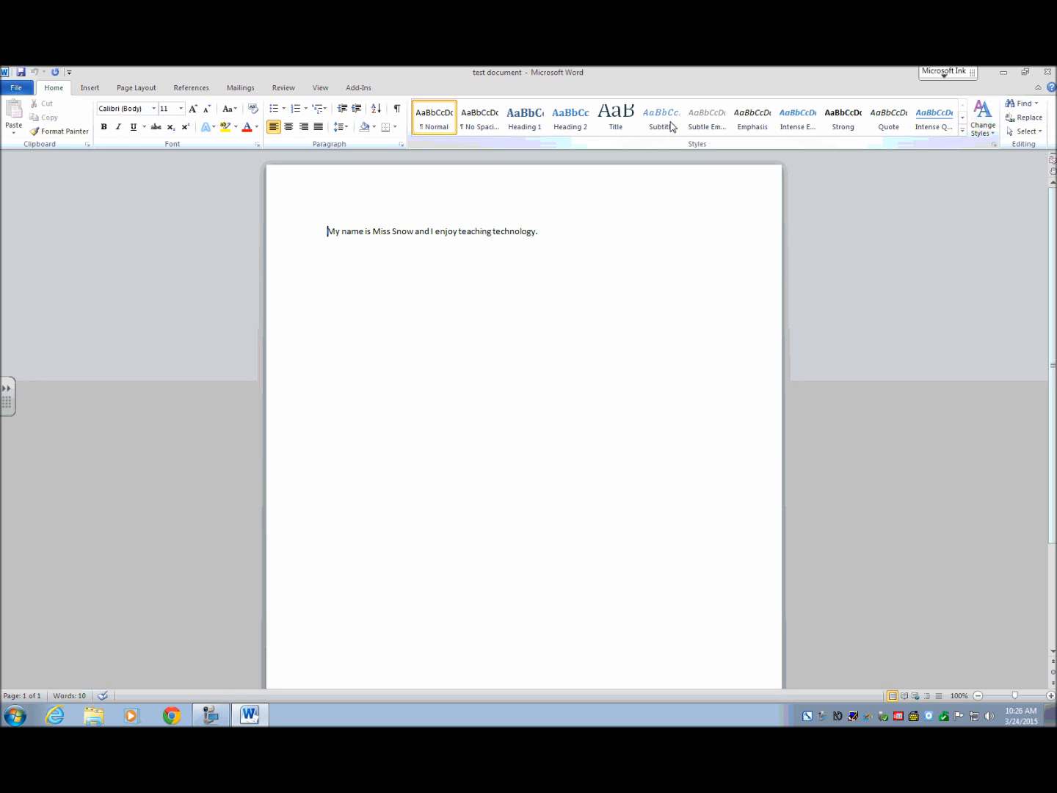